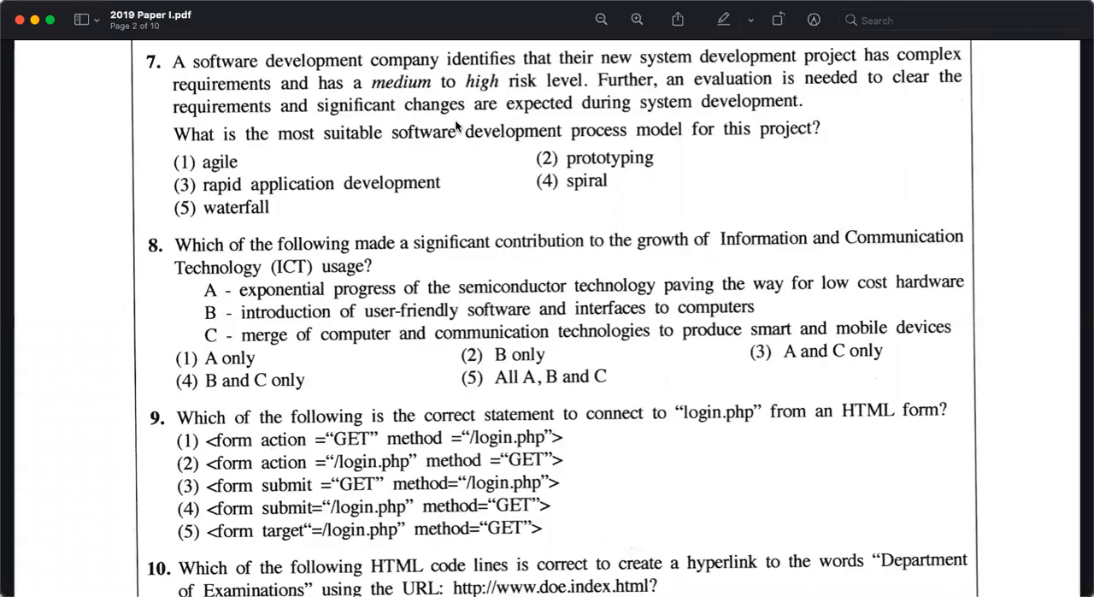
mouse_move(502, 215)
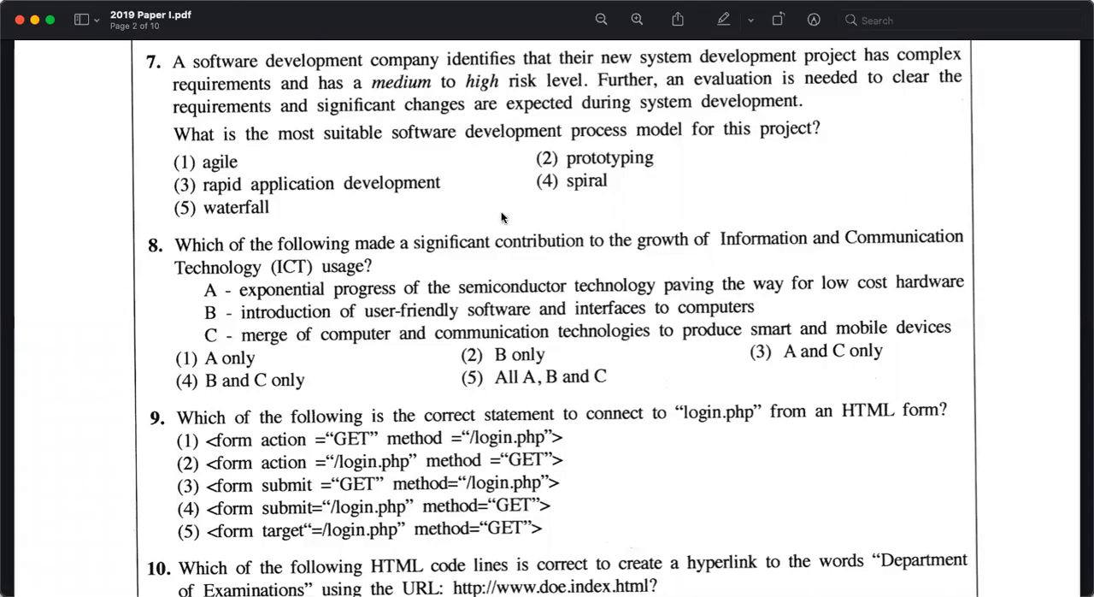
scroll(down, 3)
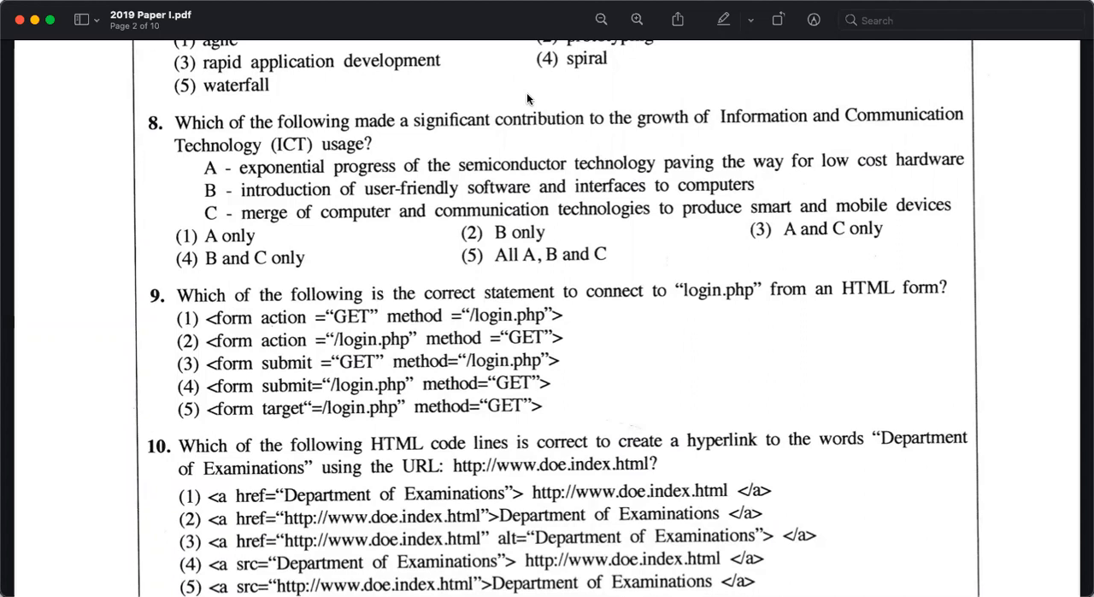
mouse_move(537, 116)
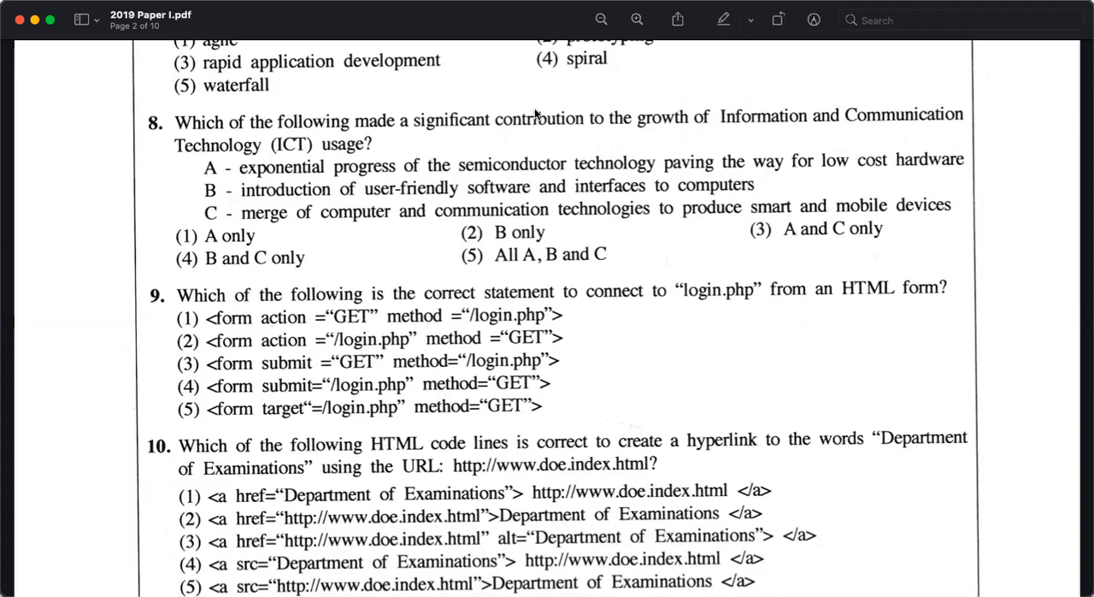
mouse_move(383, 185)
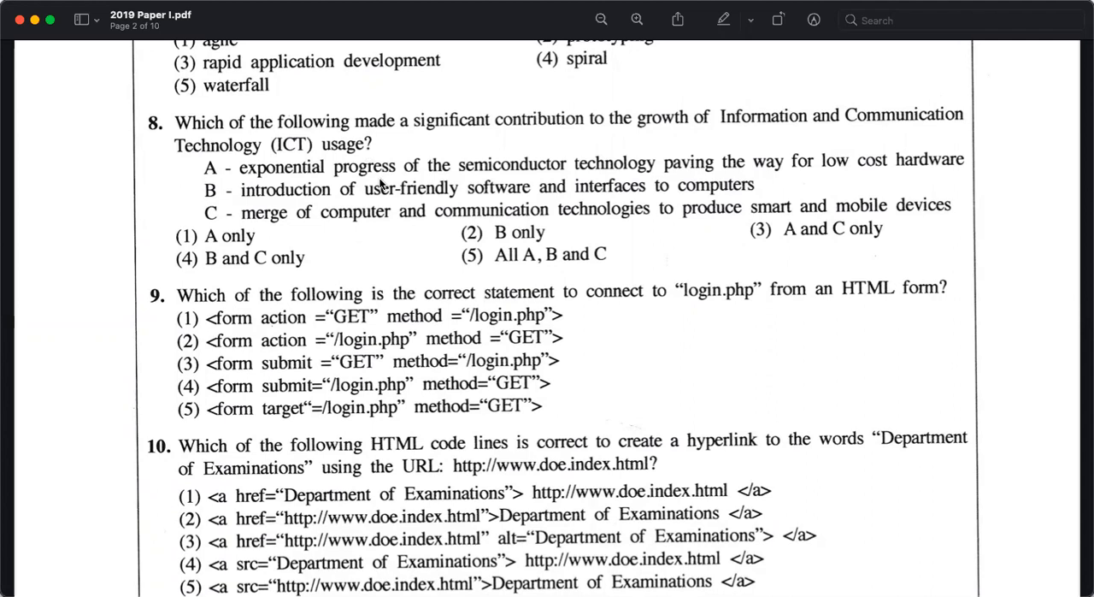
mouse_move(643, 170)
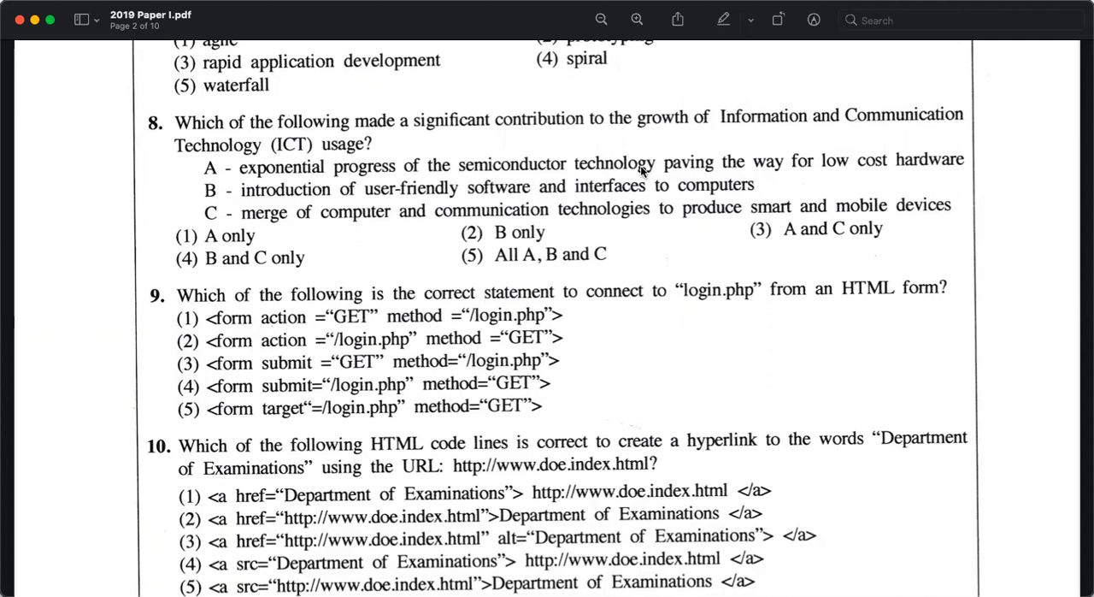
mouse_move(387, 214)
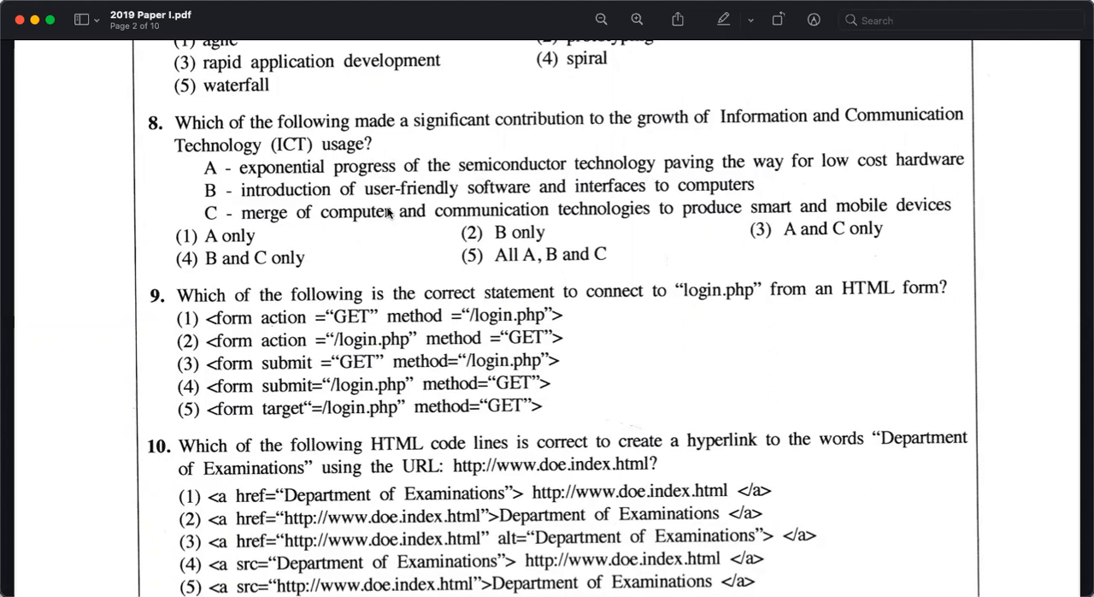
mouse_move(608, 168)
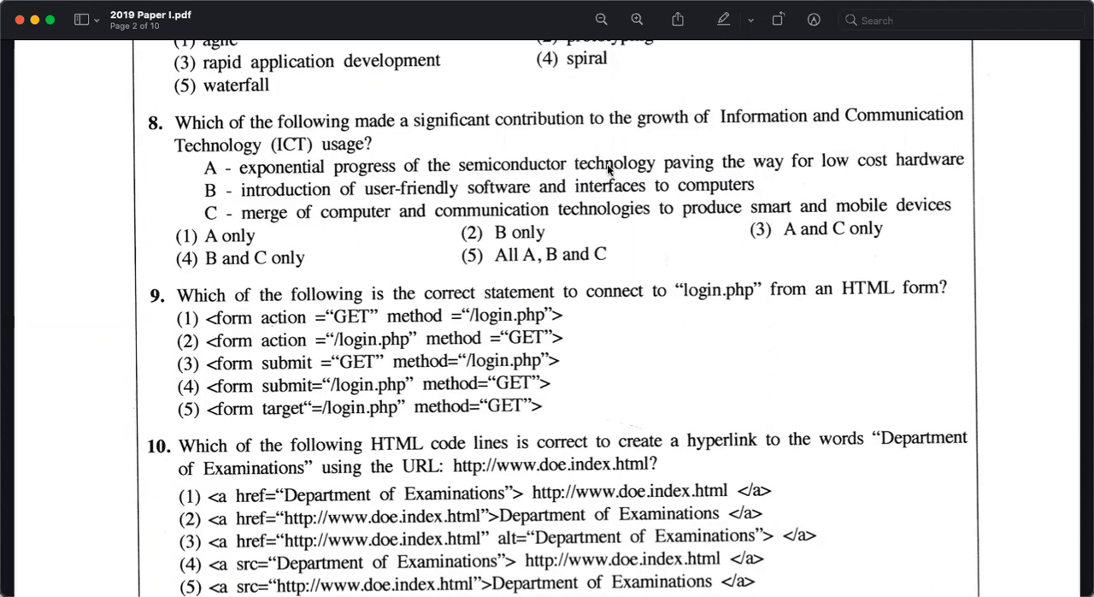
mouse_move(636, 171)
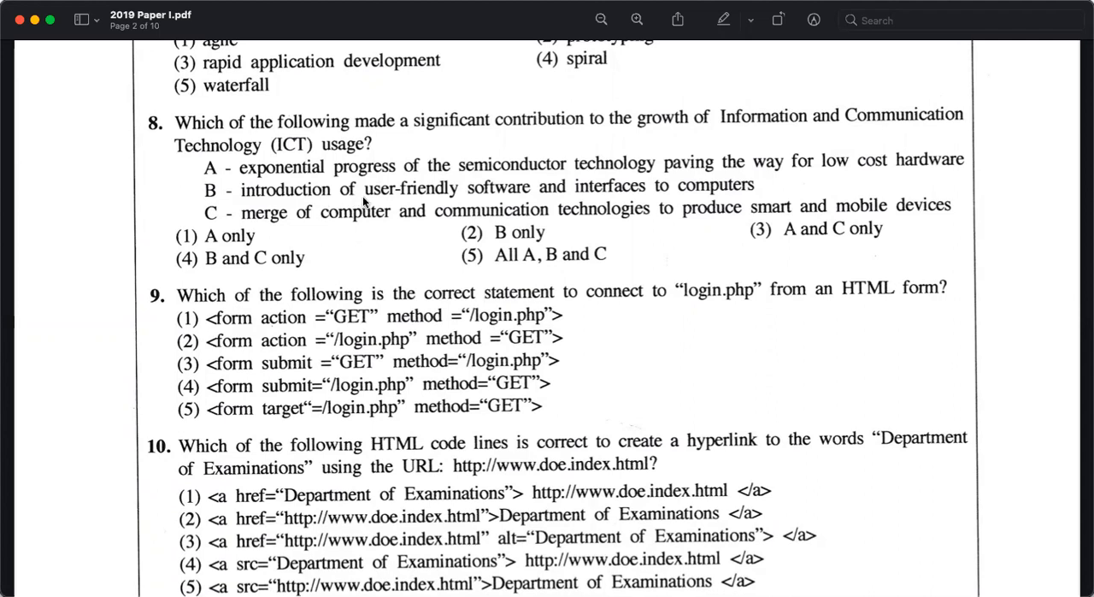
mouse_move(499, 22)
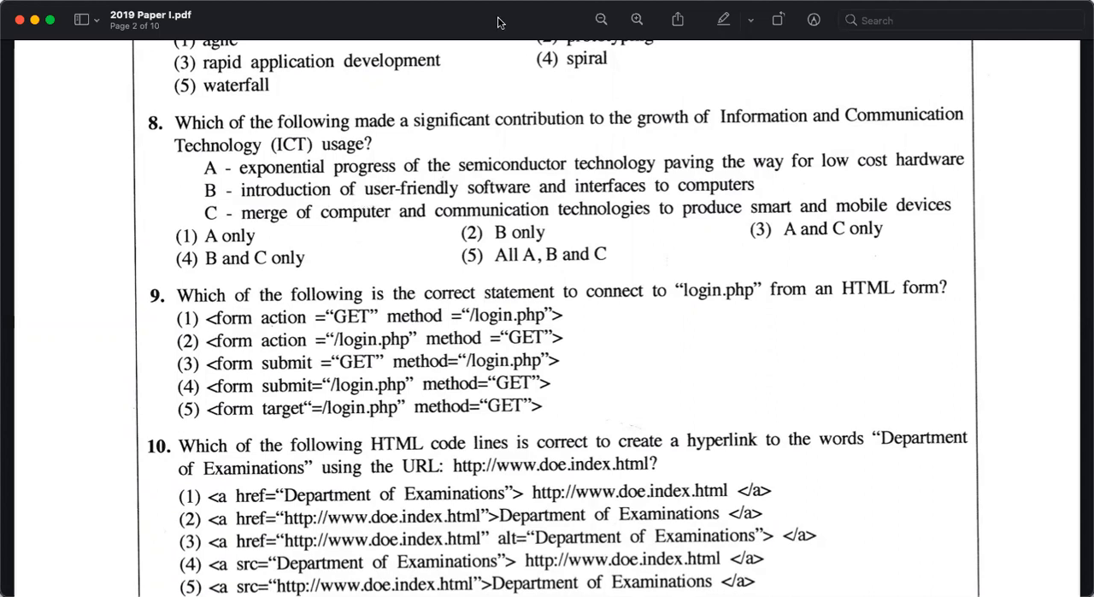
mouse_move(511, 128)
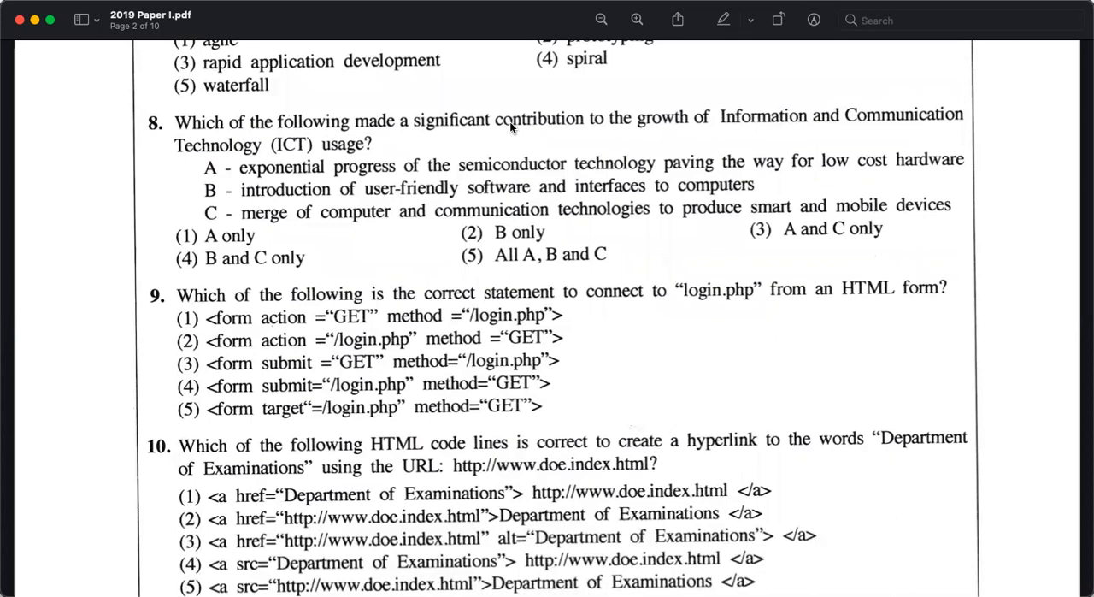
mouse_move(599, 310)
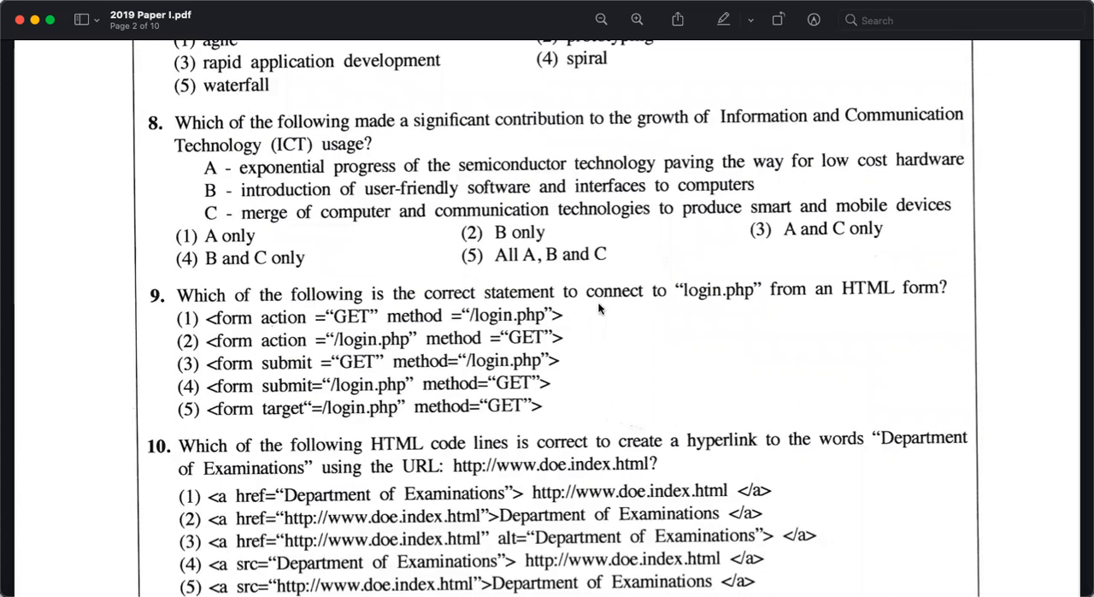
mouse_move(641, 225)
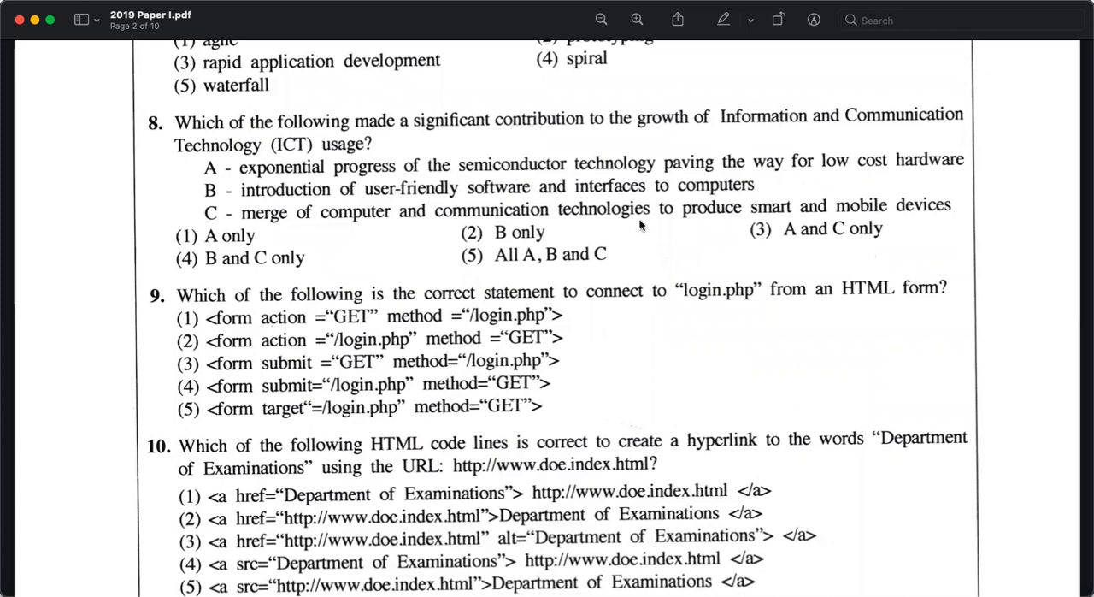
scroll(down, 3)
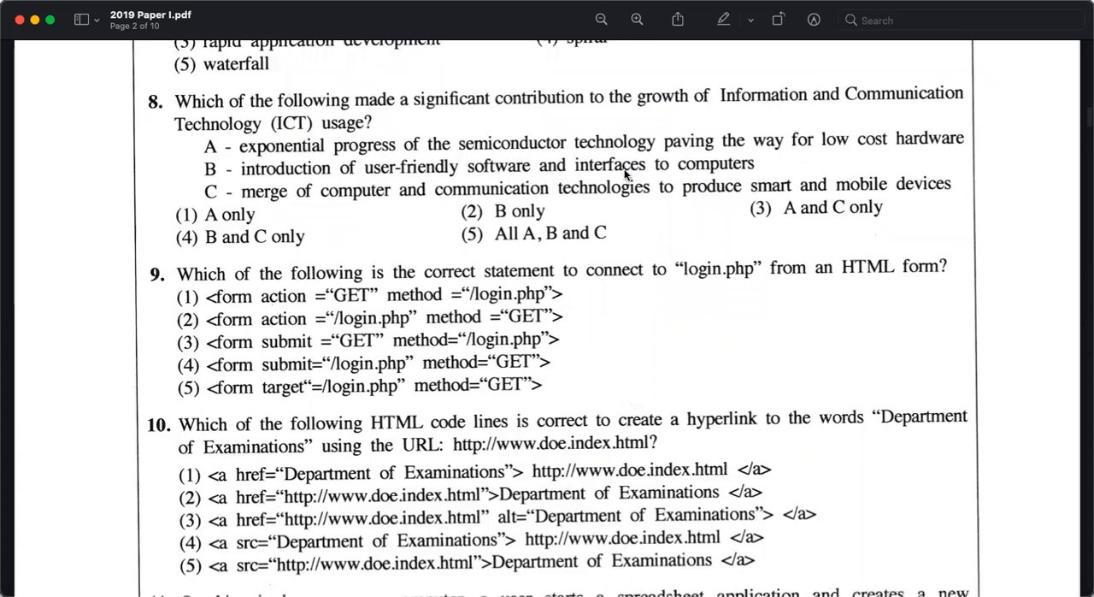
mouse_move(742, 171)
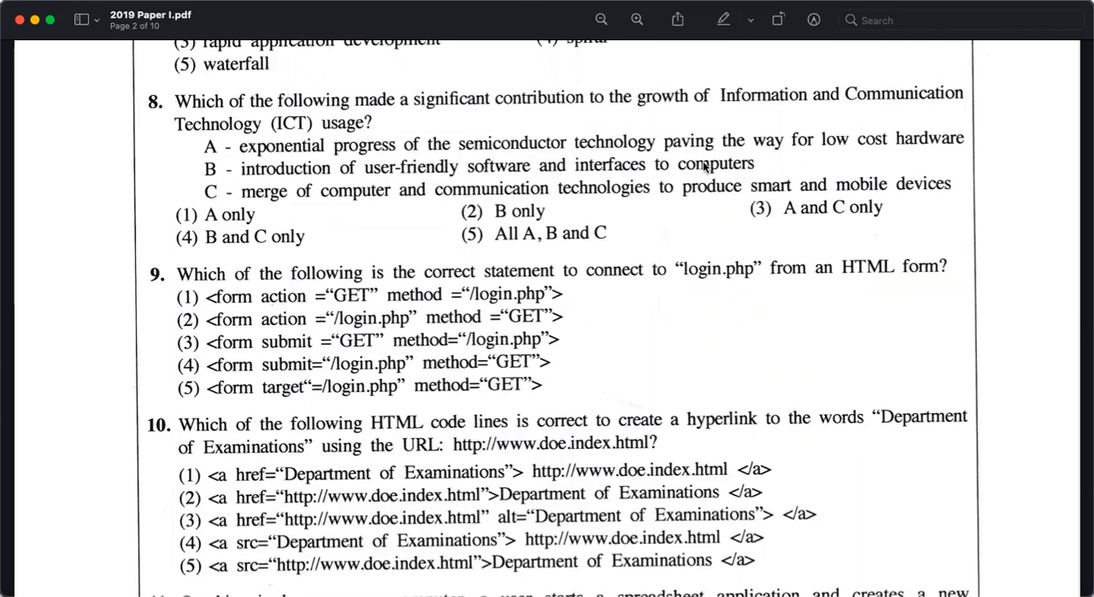
mouse_move(421, 190)
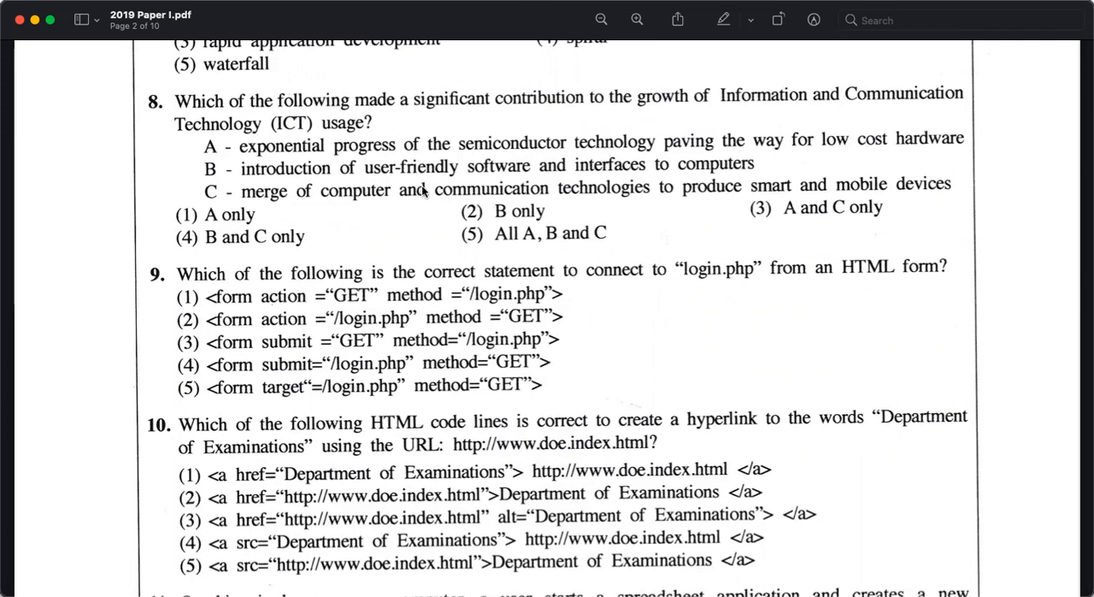
mouse_move(311, 194)
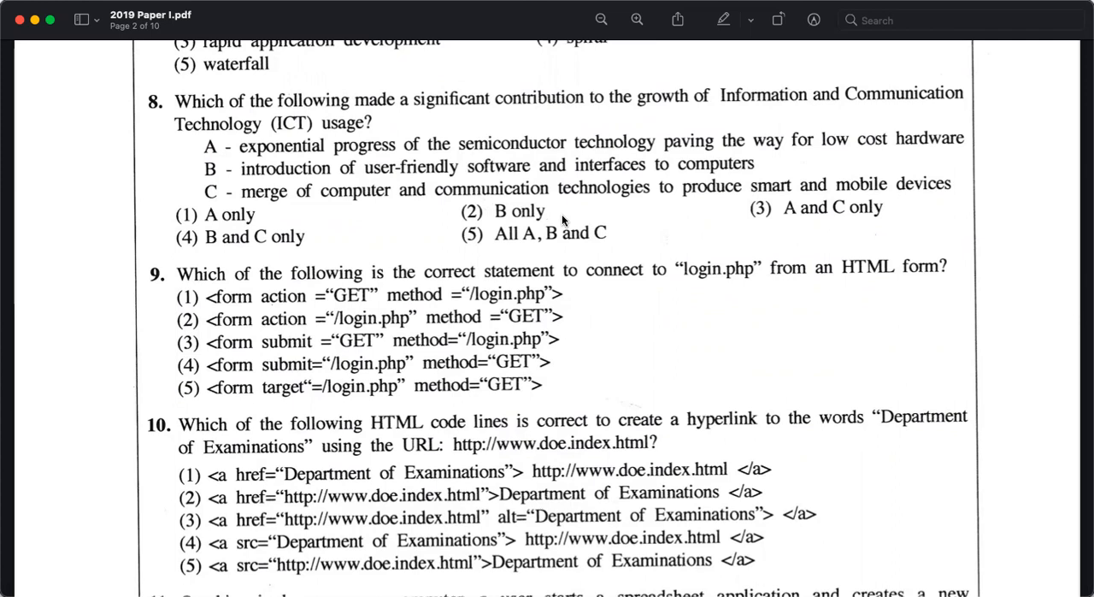
mouse_move(492, 261)
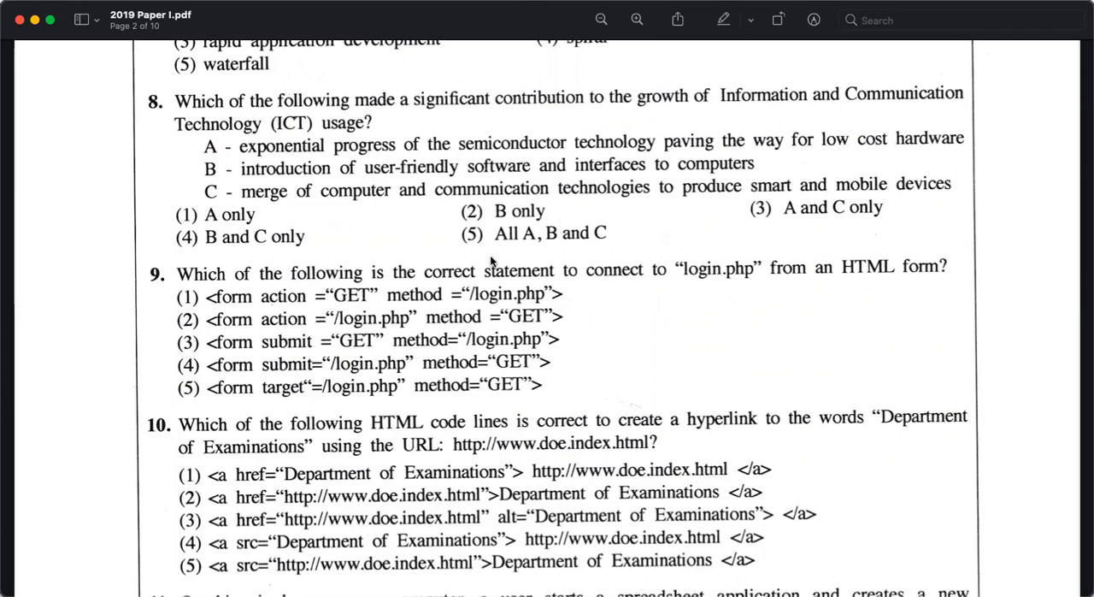
scroll(down, 3)
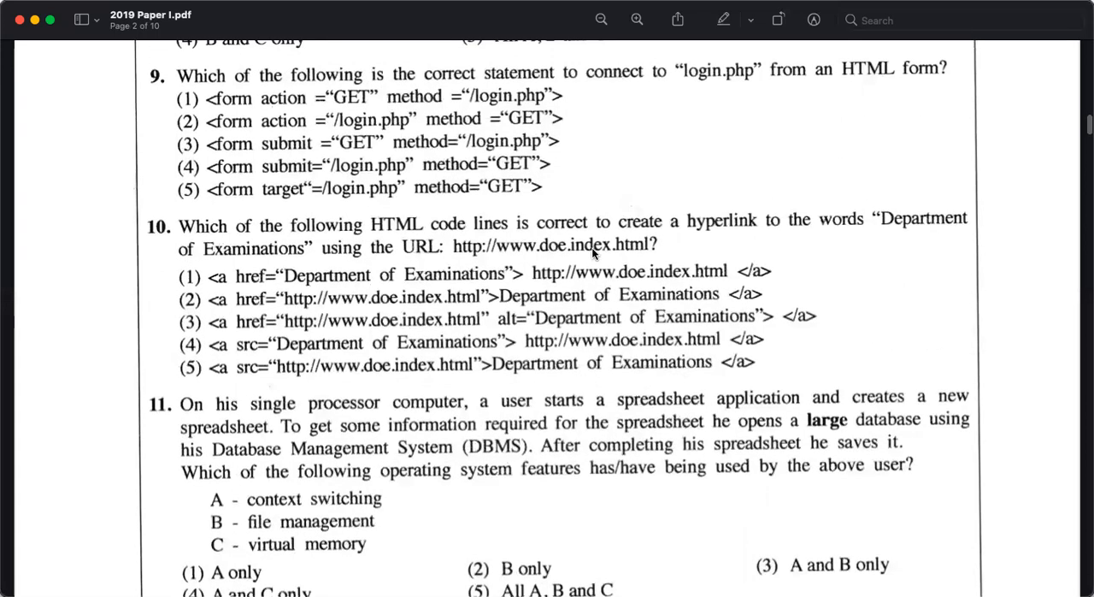
mouse_move(571, 136)
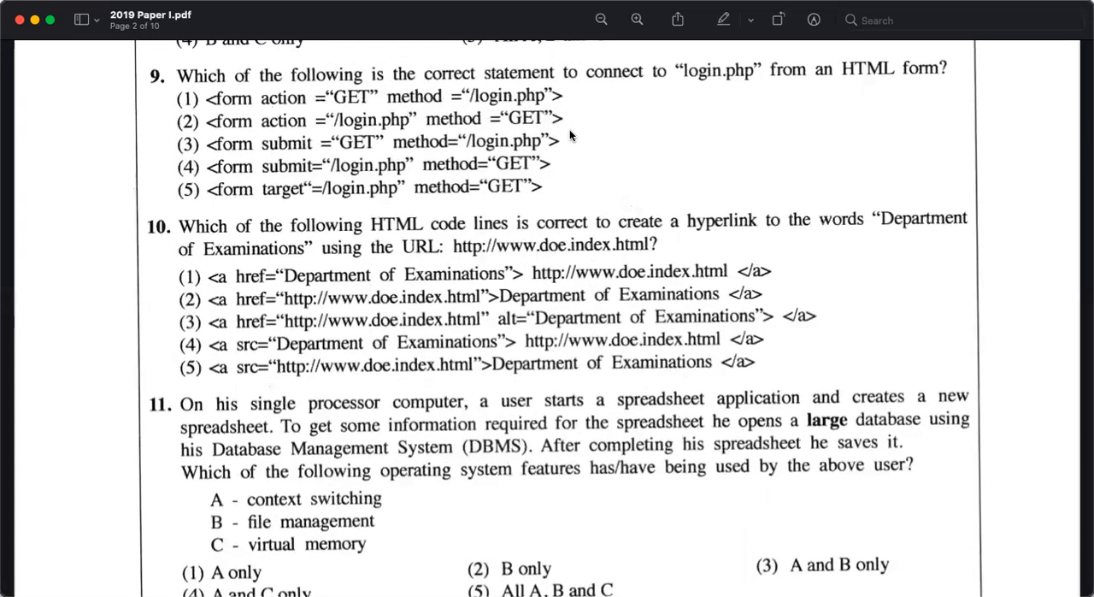
mouse_move(718, 82)
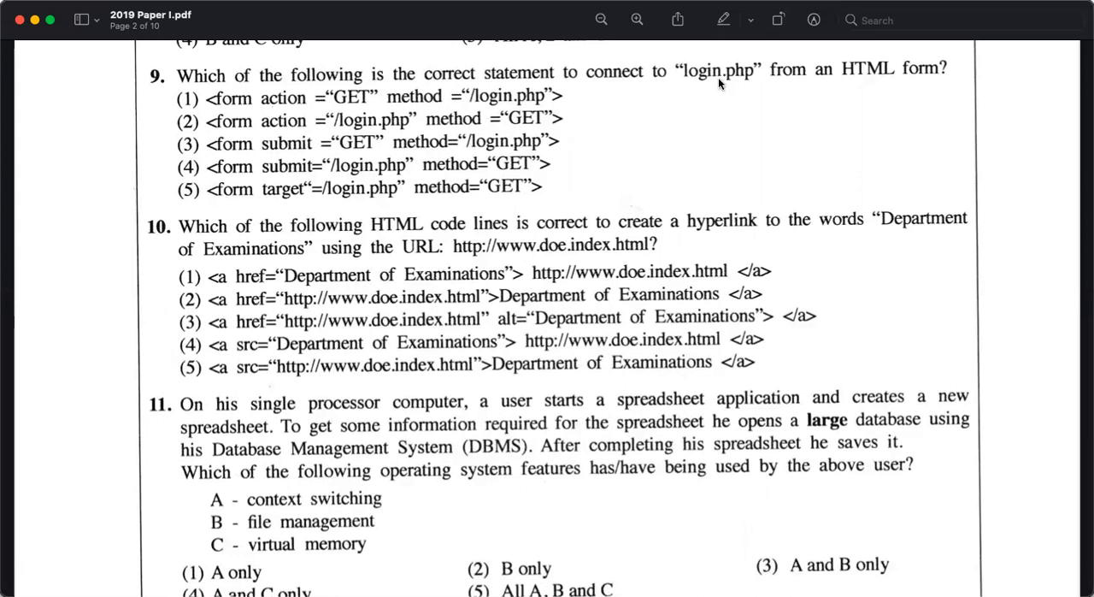
mouse_move(949, 82)
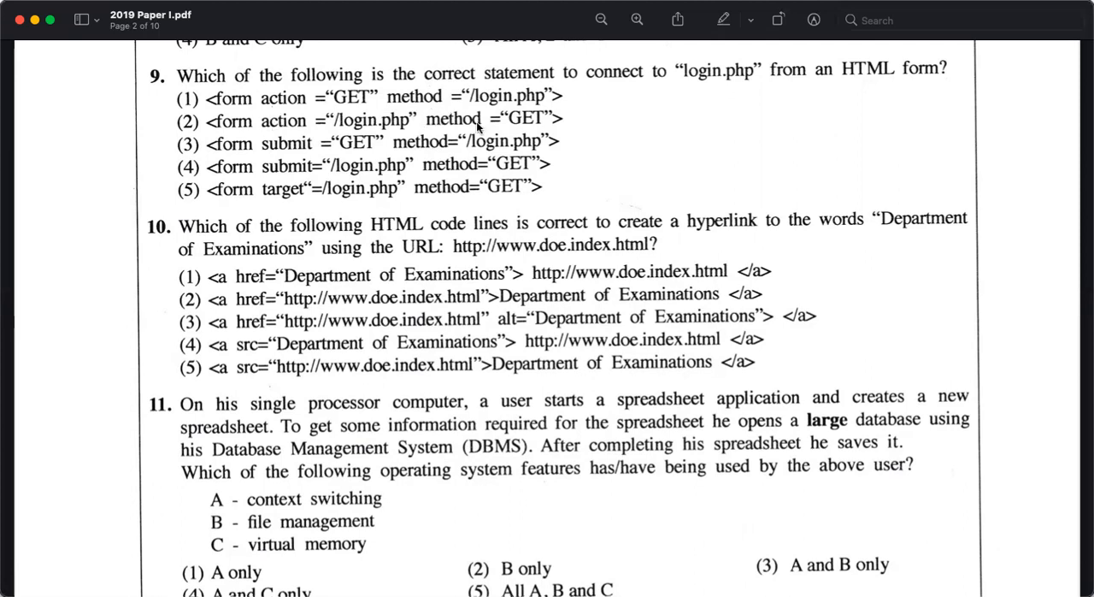
mouse_move(537, 128)
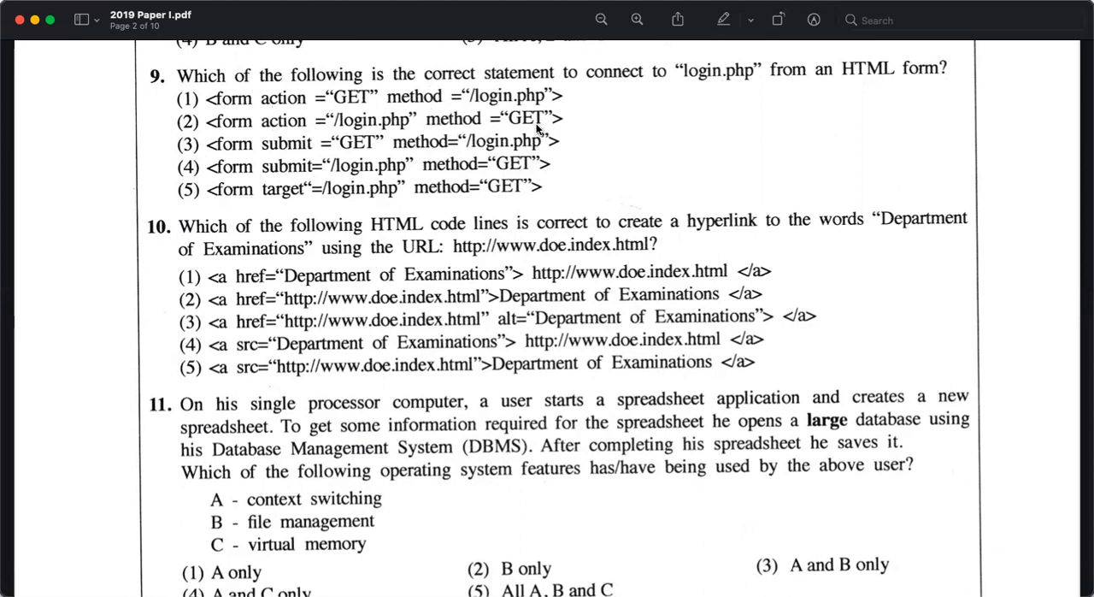
mouse_move(510, 127)
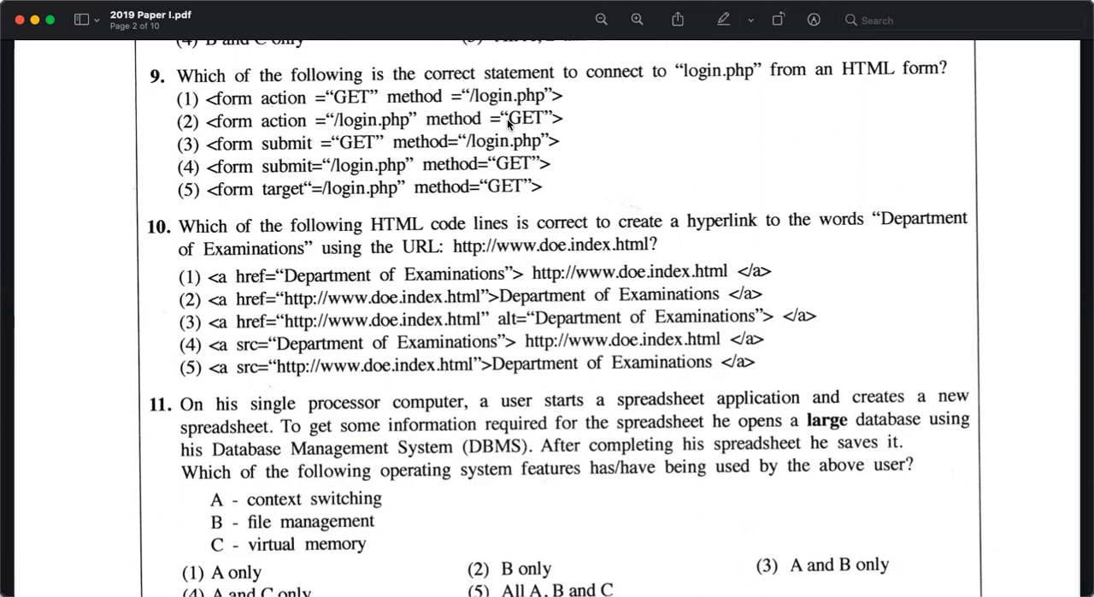
mouse_move(314, 128)
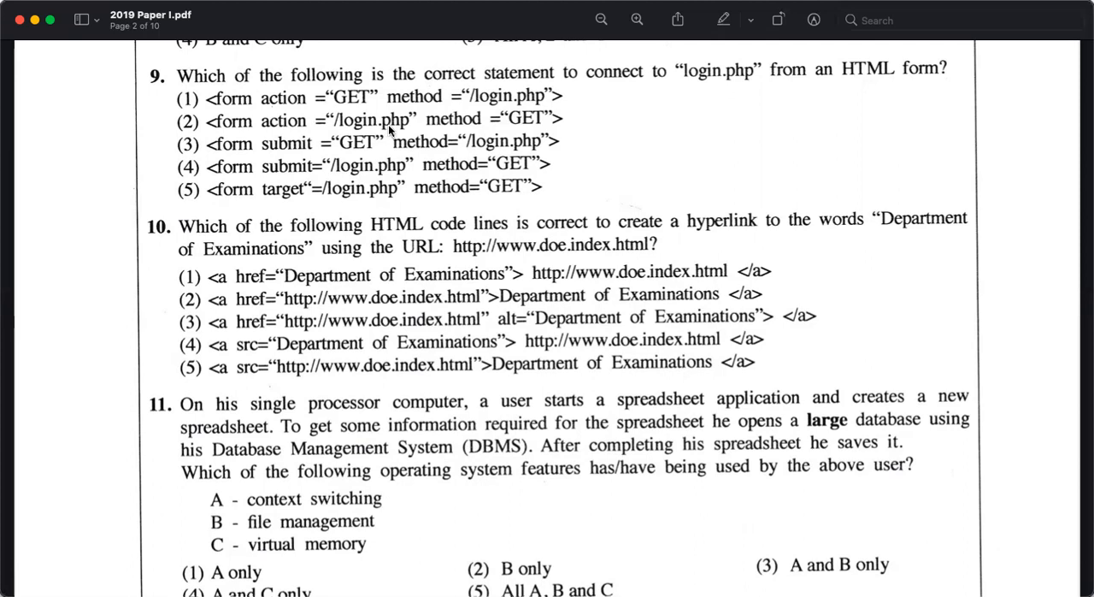
mouse_move(304, 167)
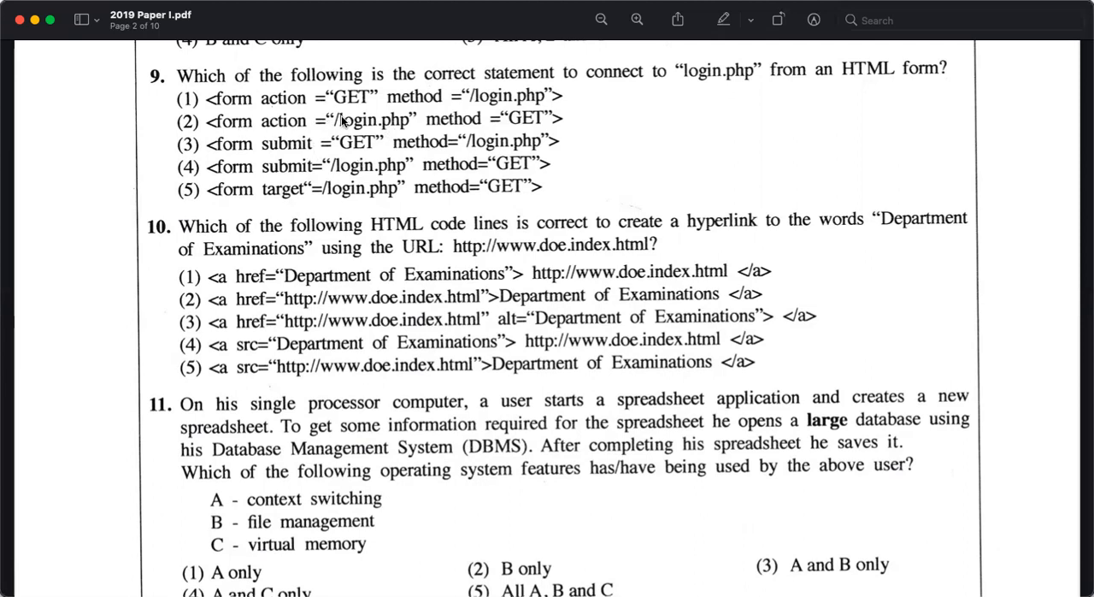
mouse_move(588, 123)
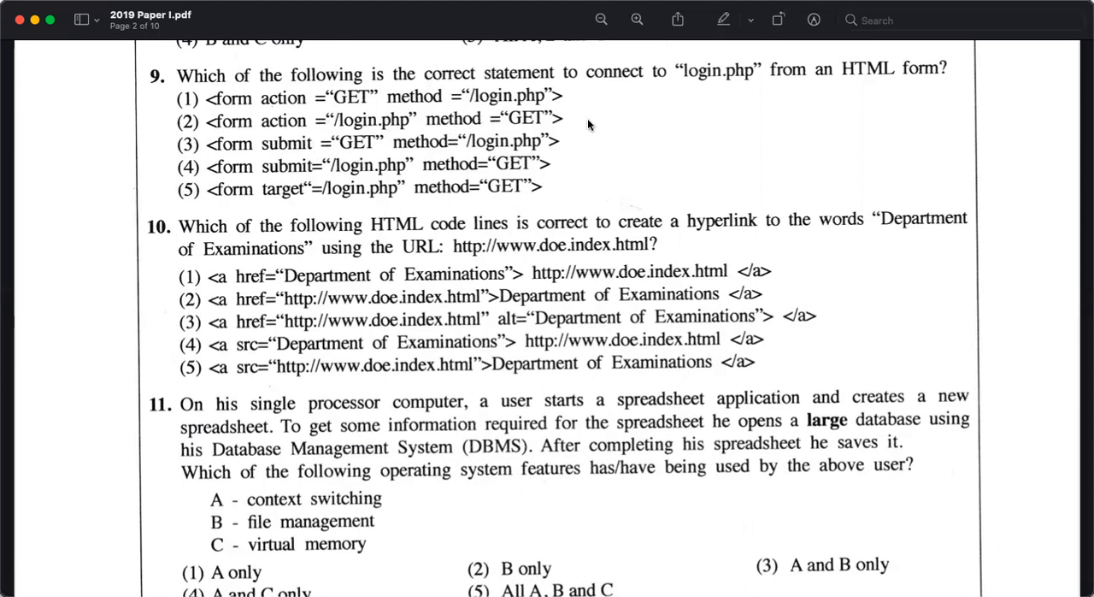
mouse_move(534, 11)
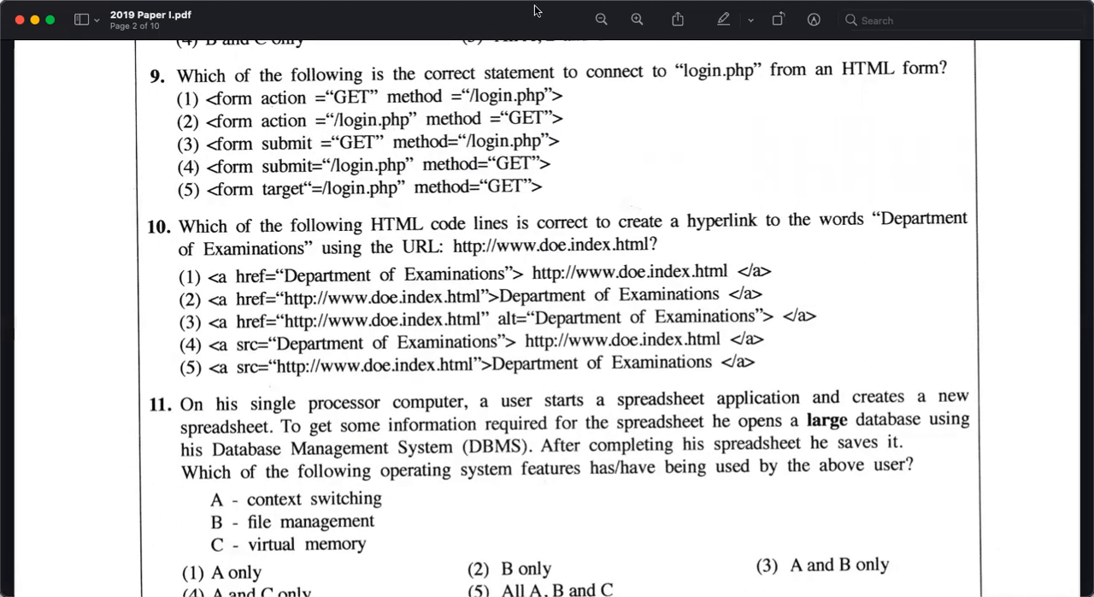
mouse_move(411, 113)
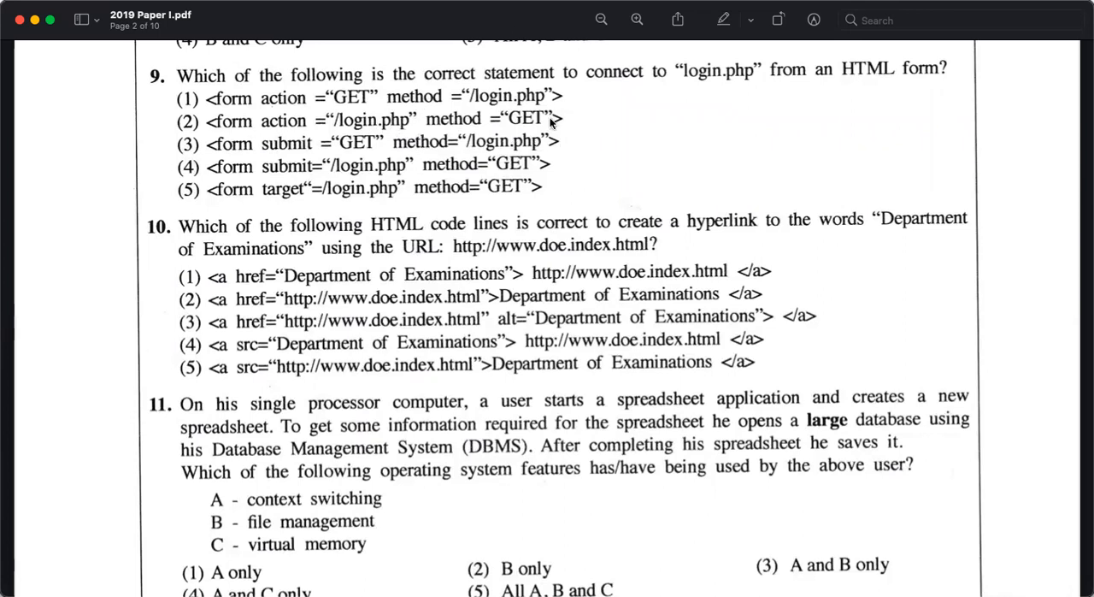
mouse_move(563, 121)
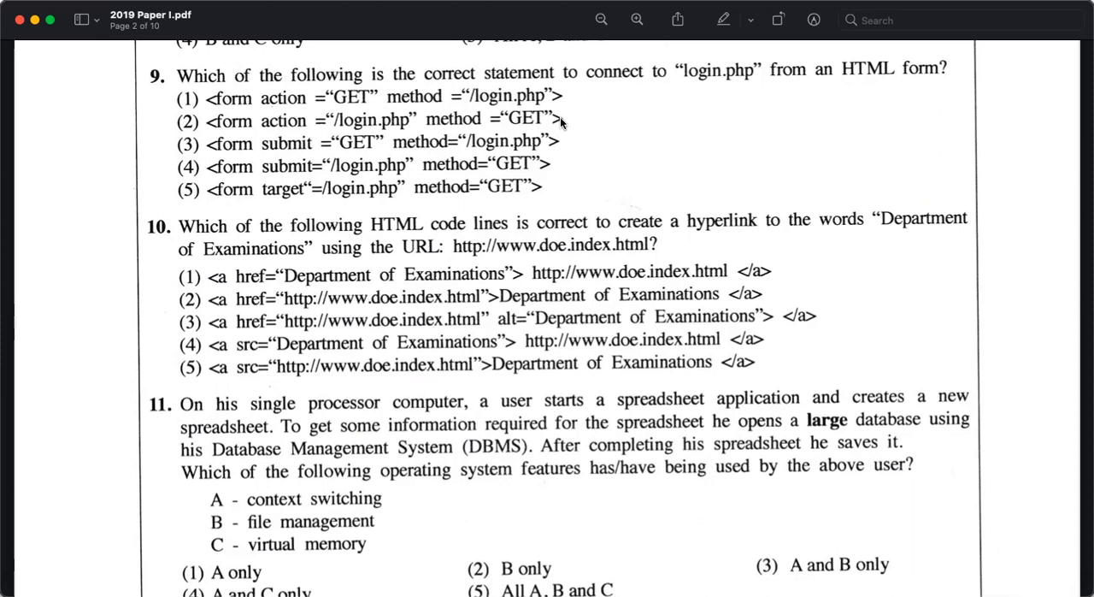
scroll(down, 3)
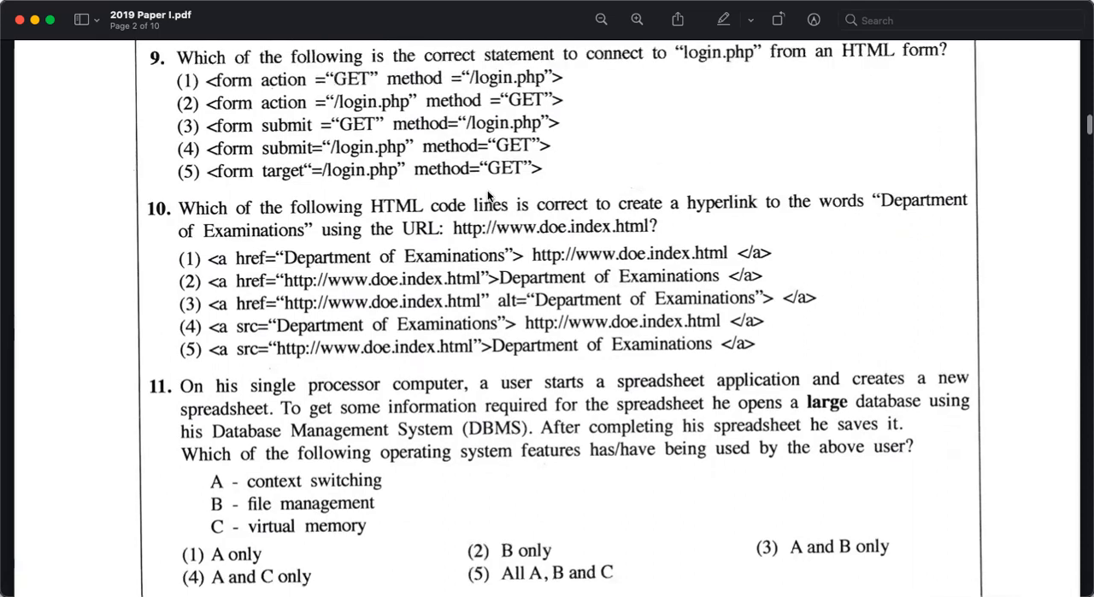
mouse_move(812, 212)
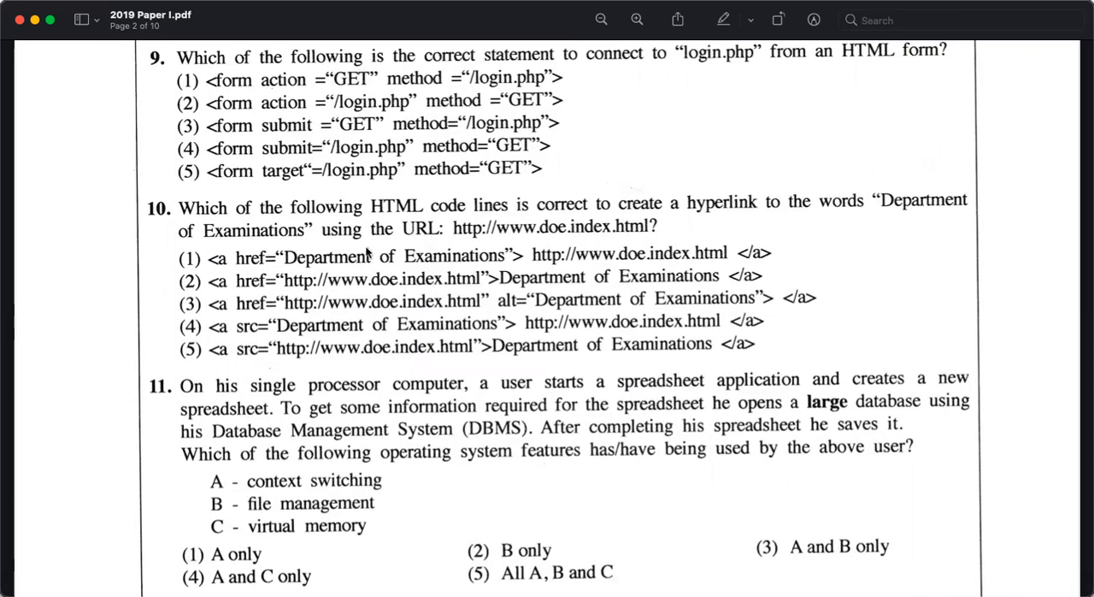
mouse_move(424, 257)
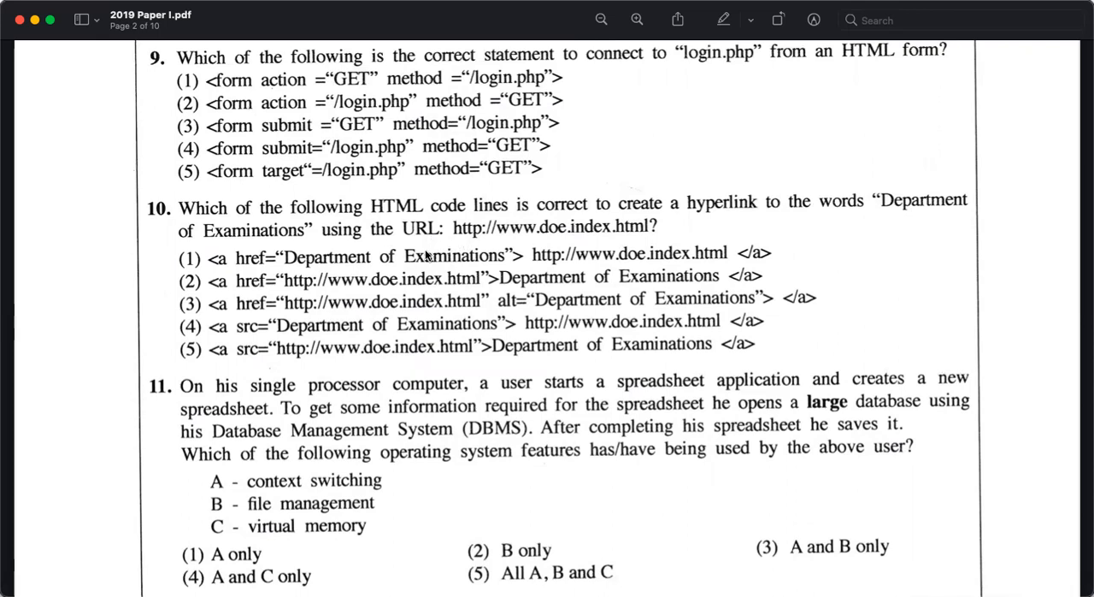
mouse_move(523, 239)
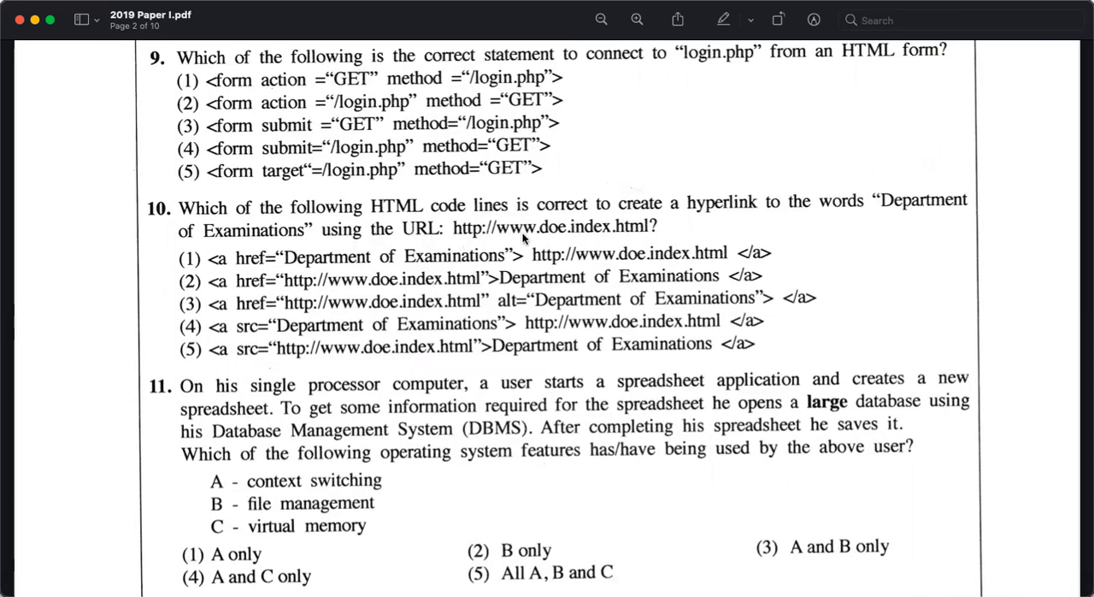
mouse_move(643, 236)
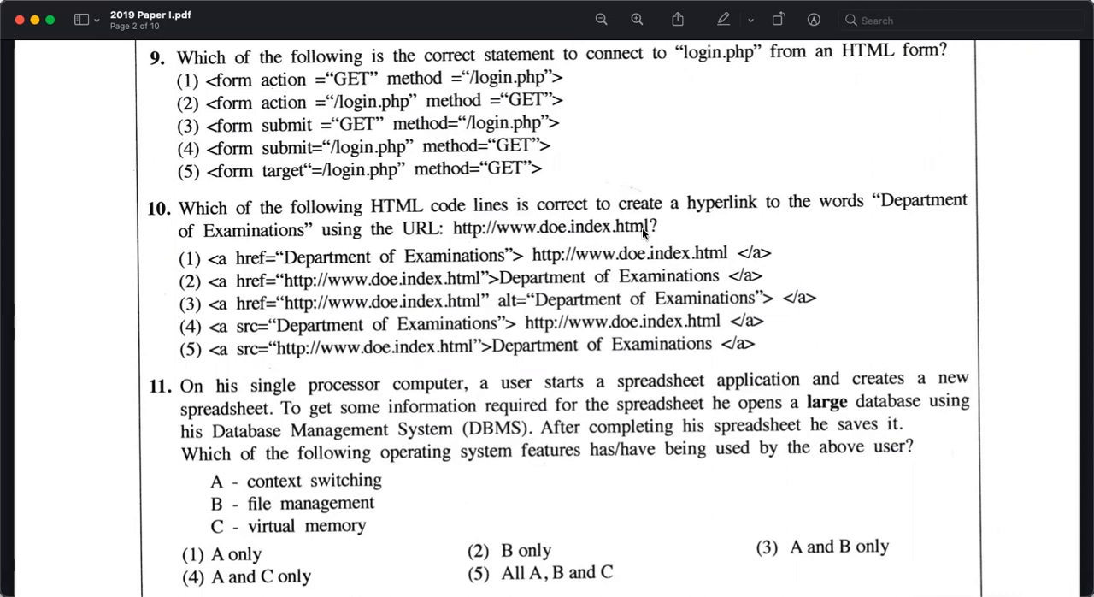
mouse_move(277, 298)
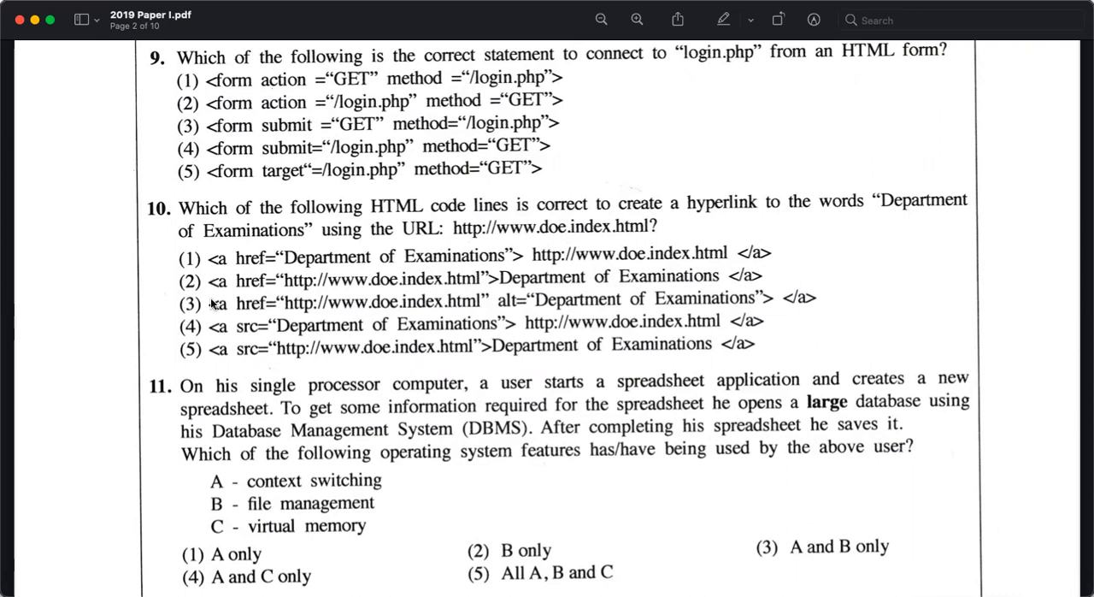
mouse_move(355, 294)
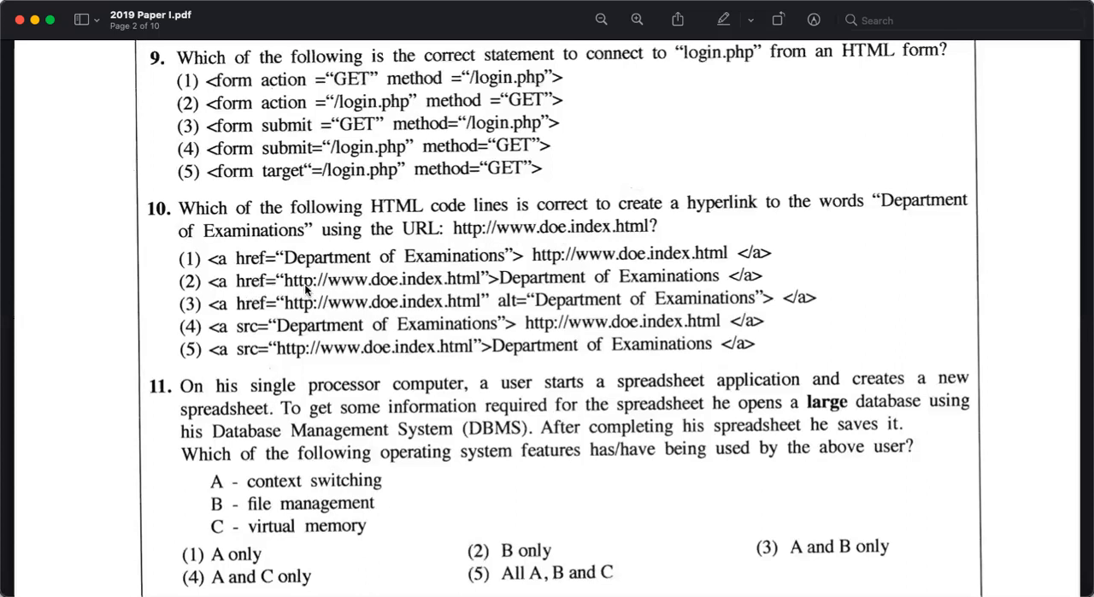
mouse_move(443, 239)
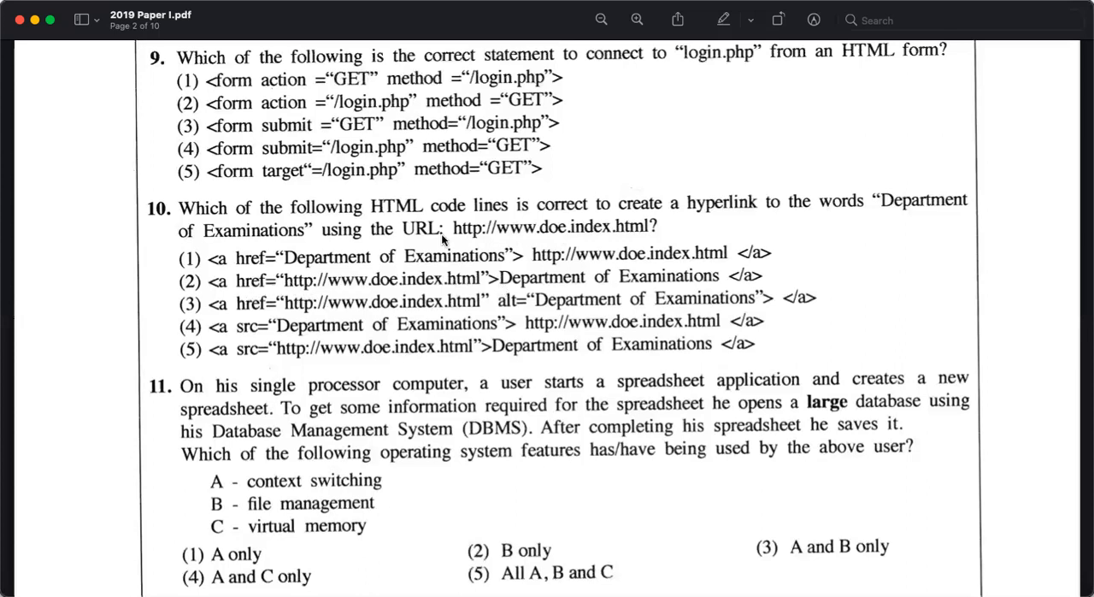
mouse_move(493, 299)
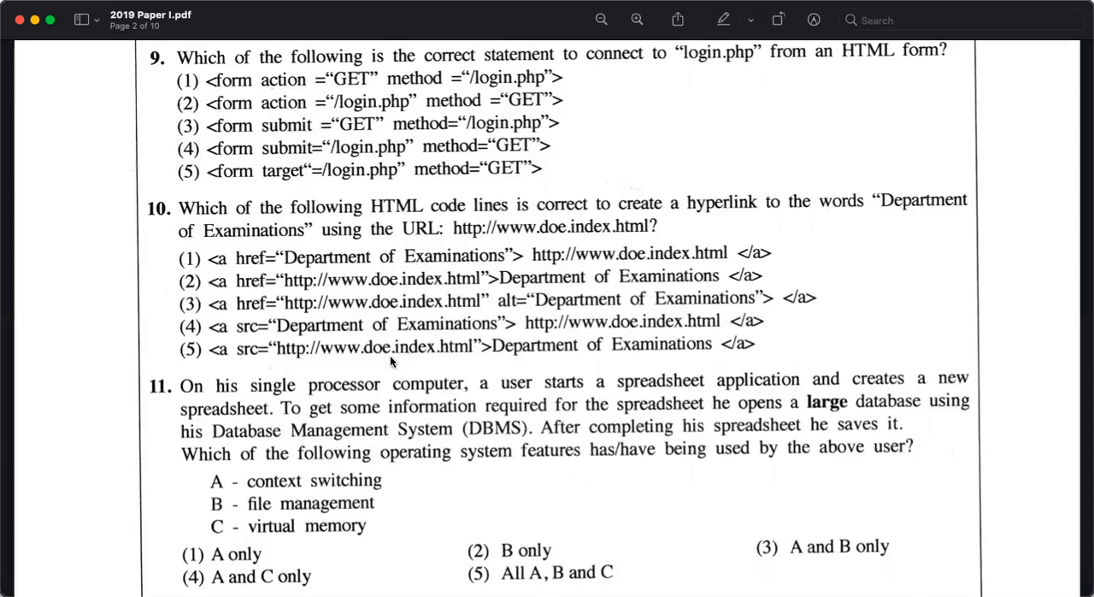
mouse_move(762, 287)
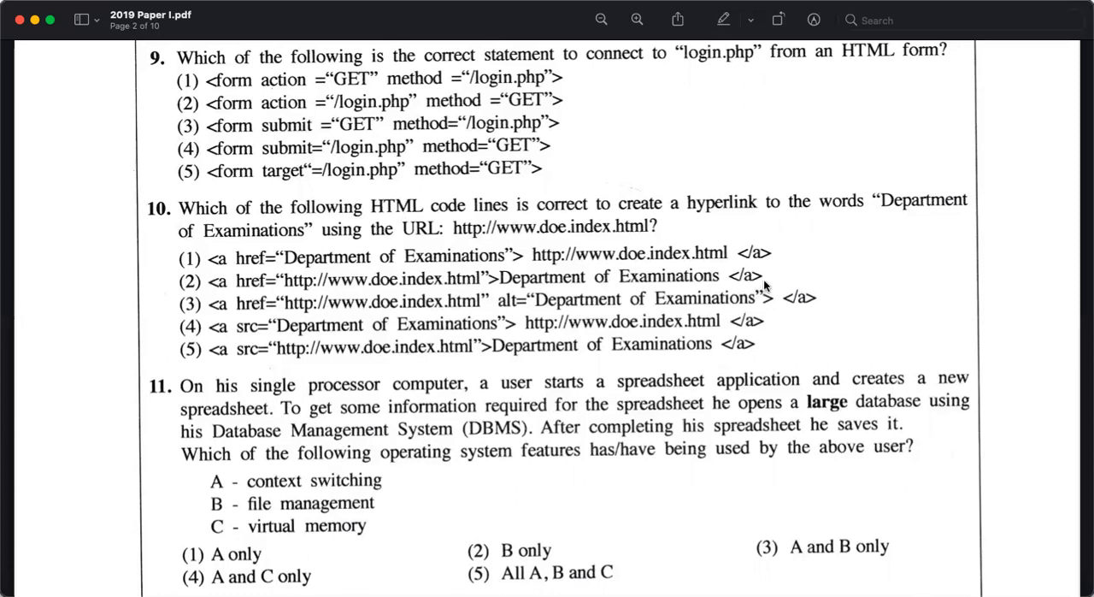
mouse_move(470, 288)
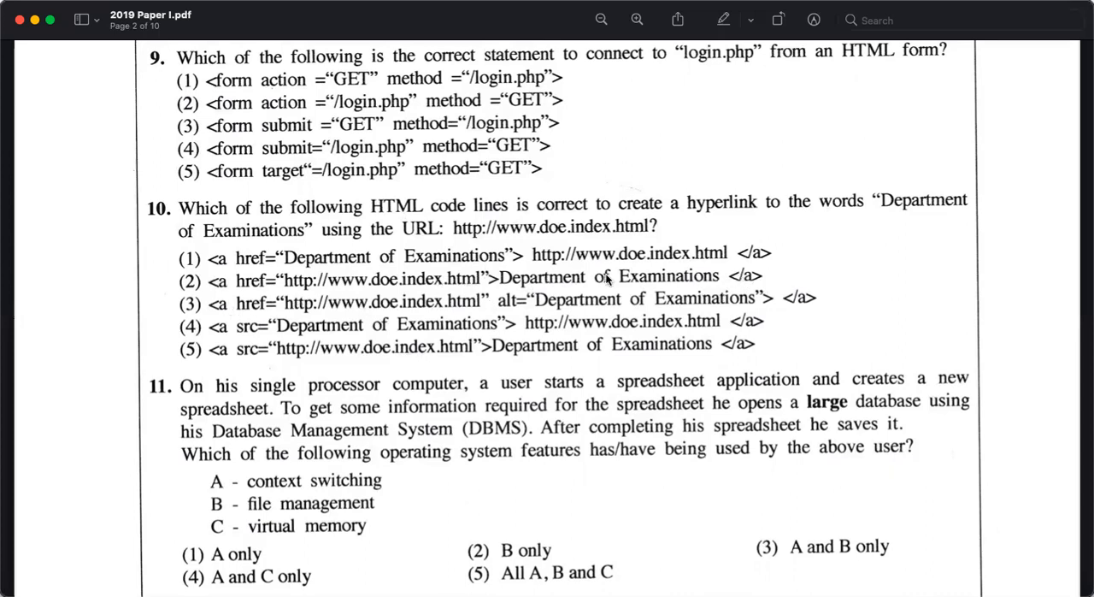
mouse_move(874, 217)
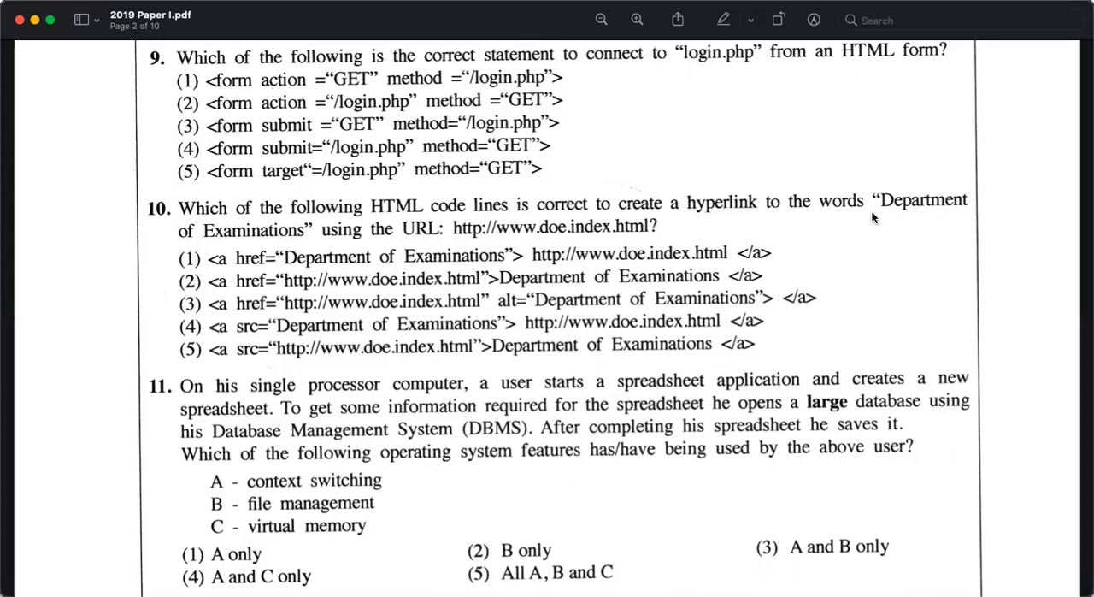
mouse_move(313, 250)
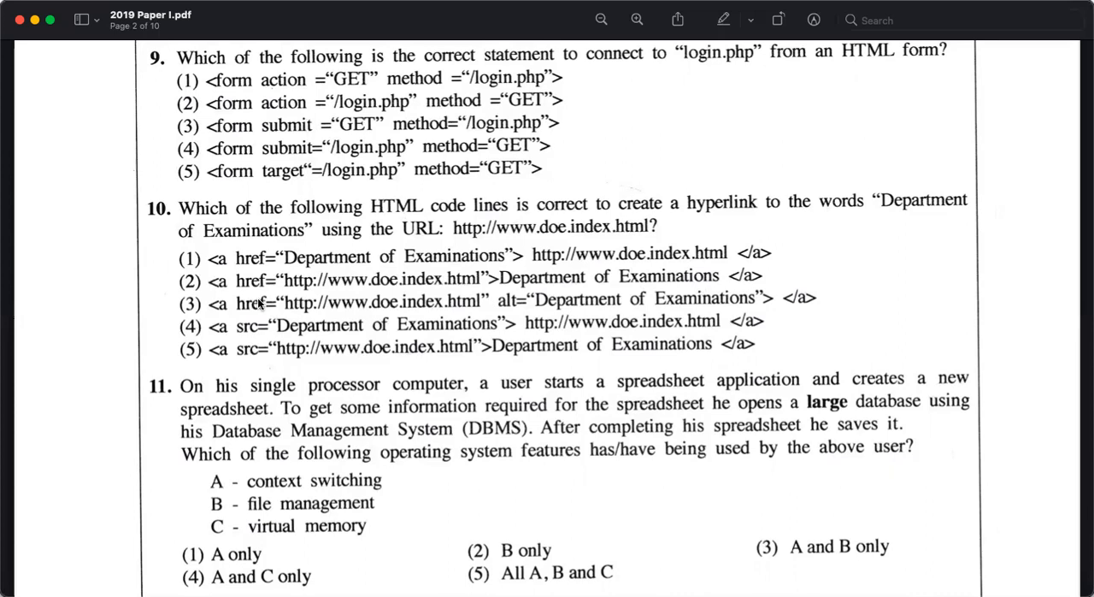
scroll(down, 3)
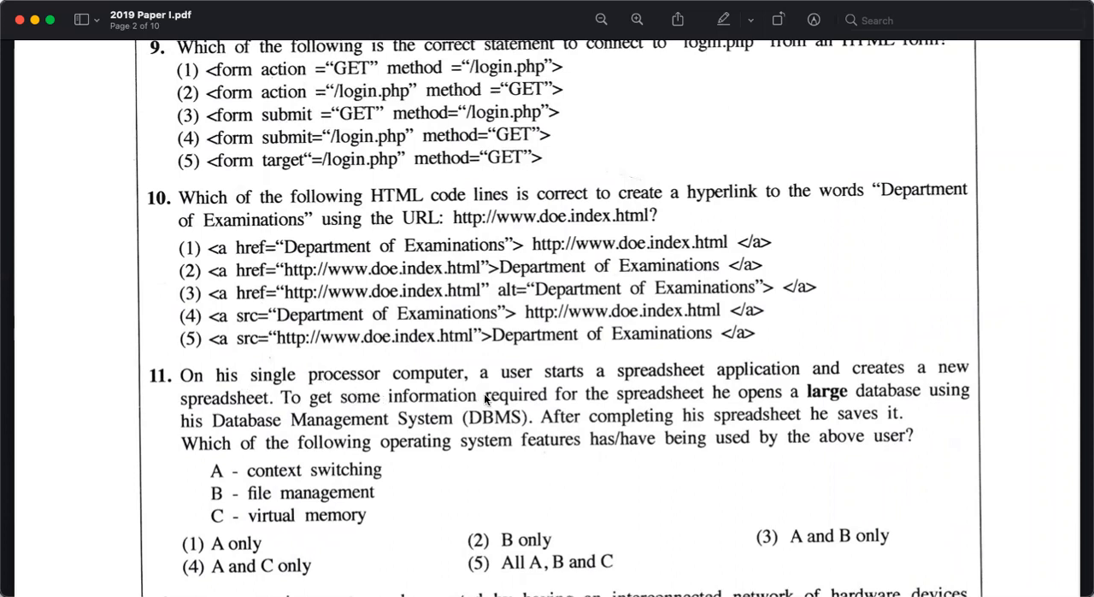
mouse_move(733, 387)
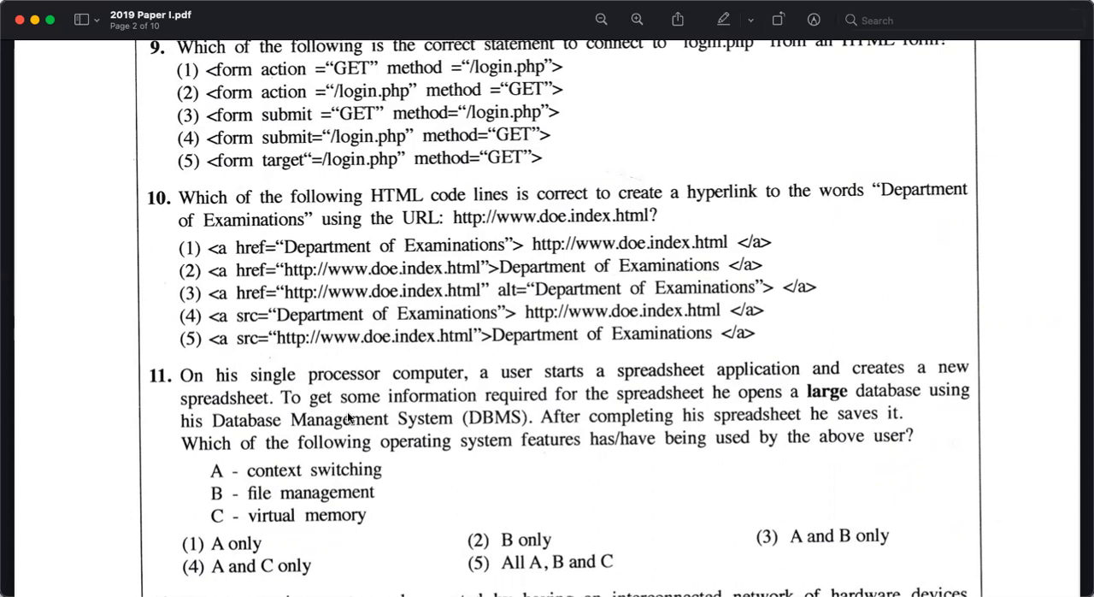
mouse_move(584, 421)
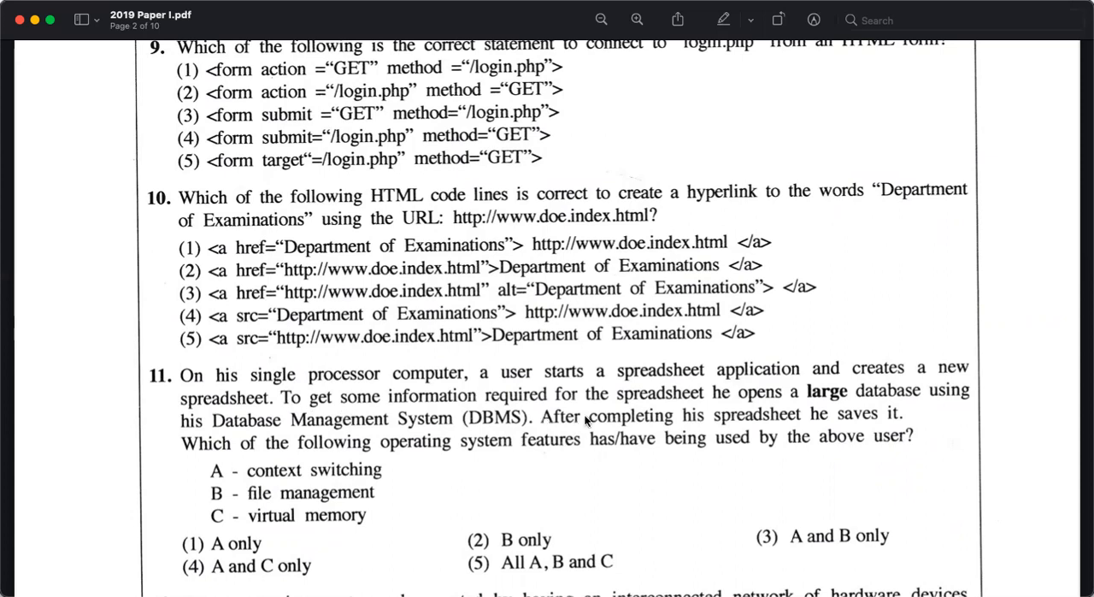
mouse_move(904, 415)
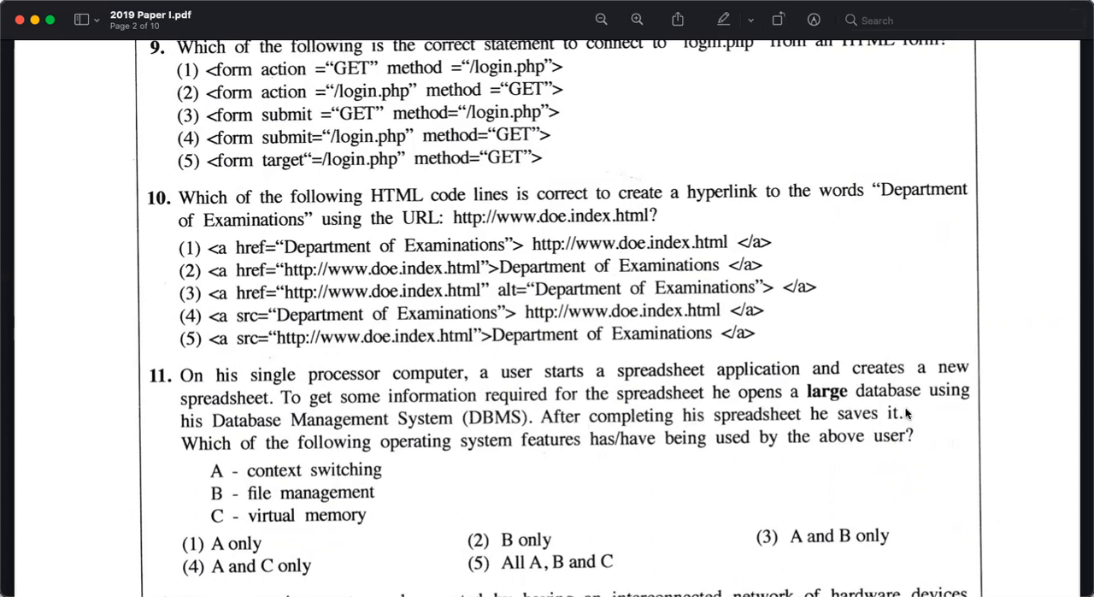
mouse_move(190, 447)
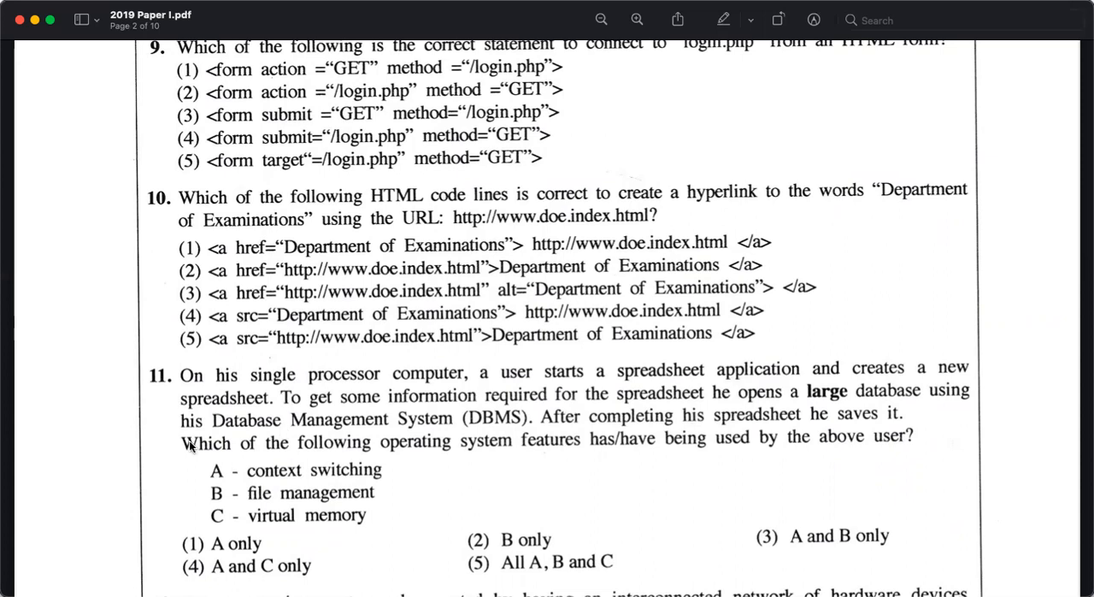
mouse_move(615, 434)
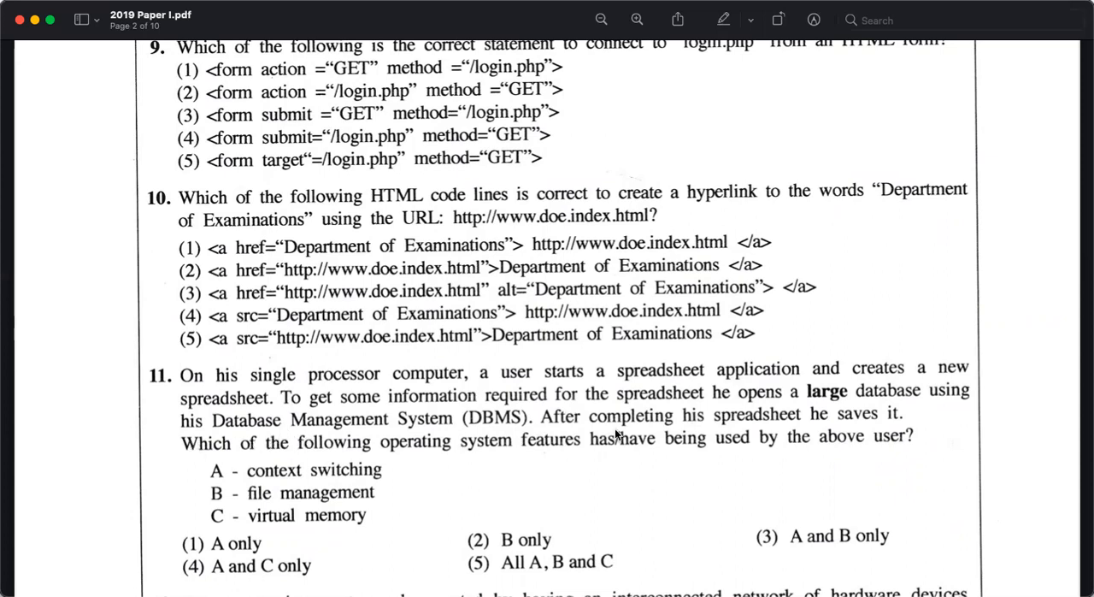
mouse_move(715, 429)
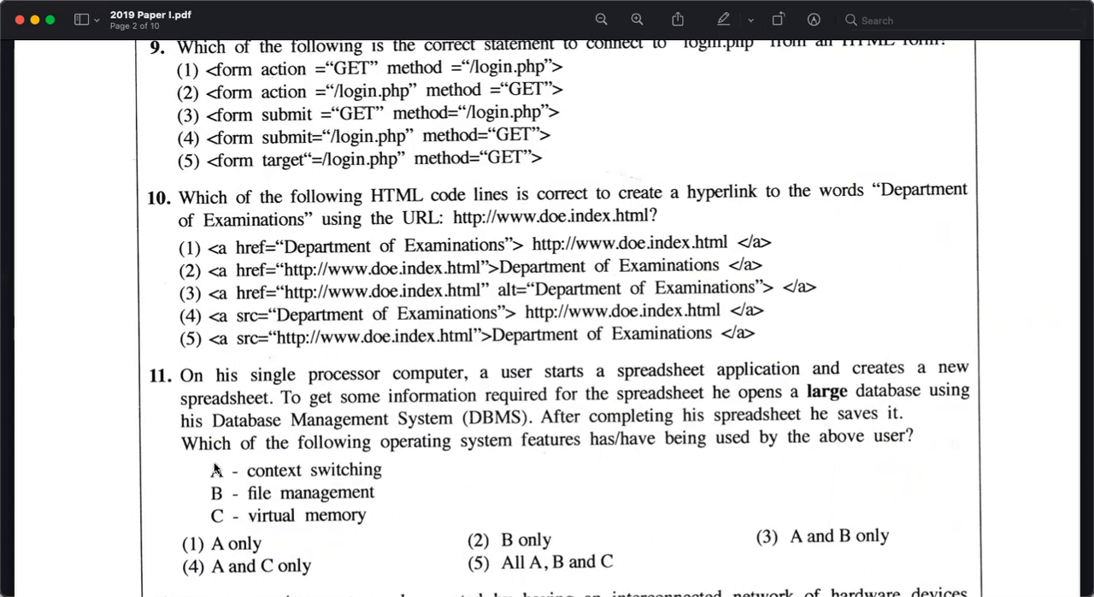
mouse_move(674, 463)
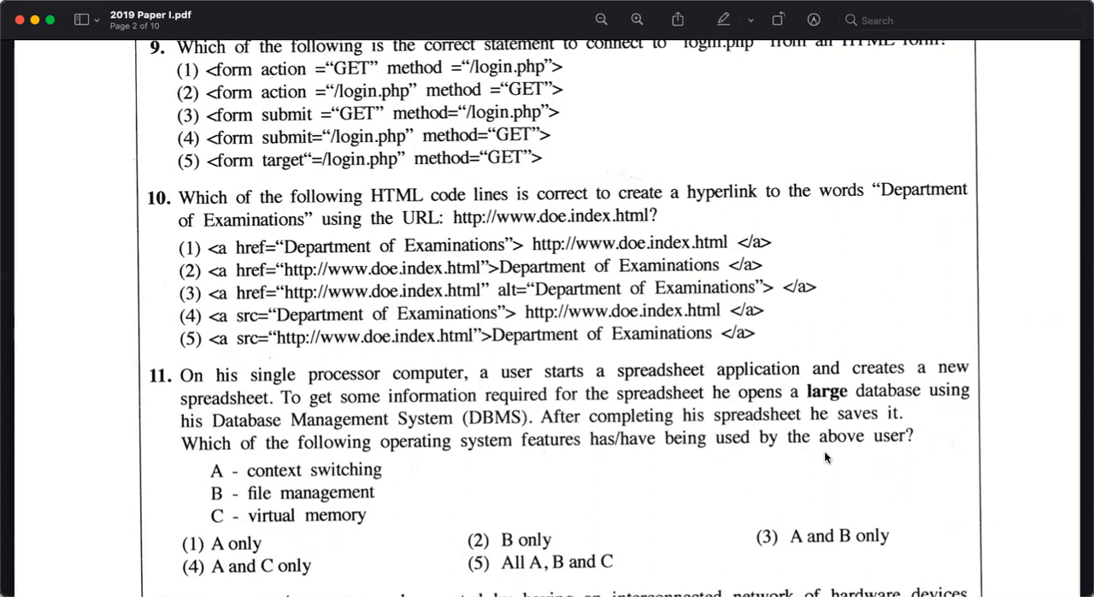
mouse_move(403, 473)
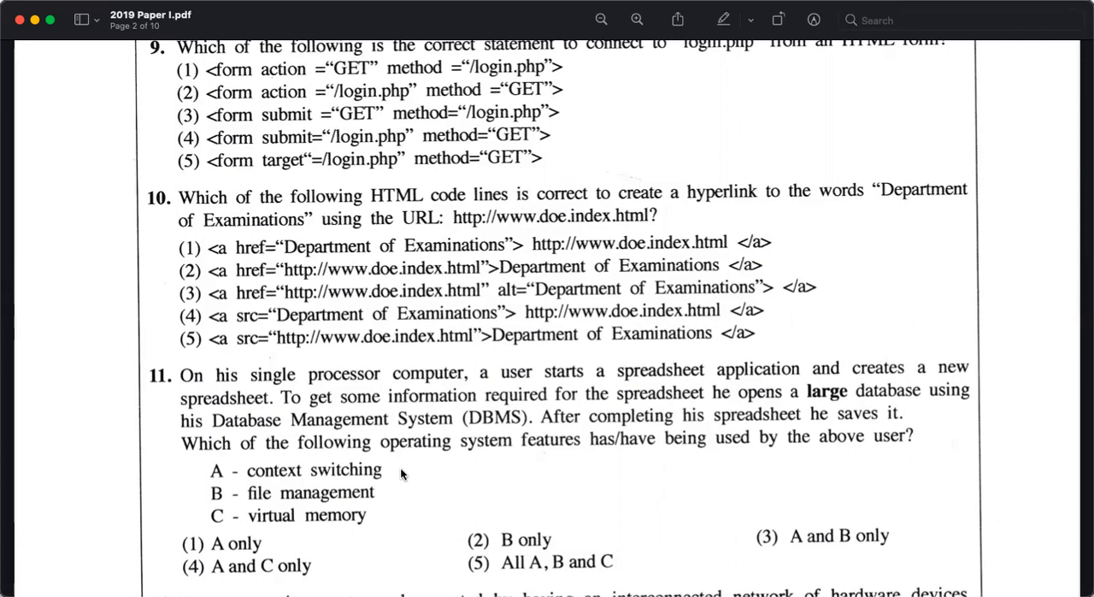
mouse_move(595, 367)
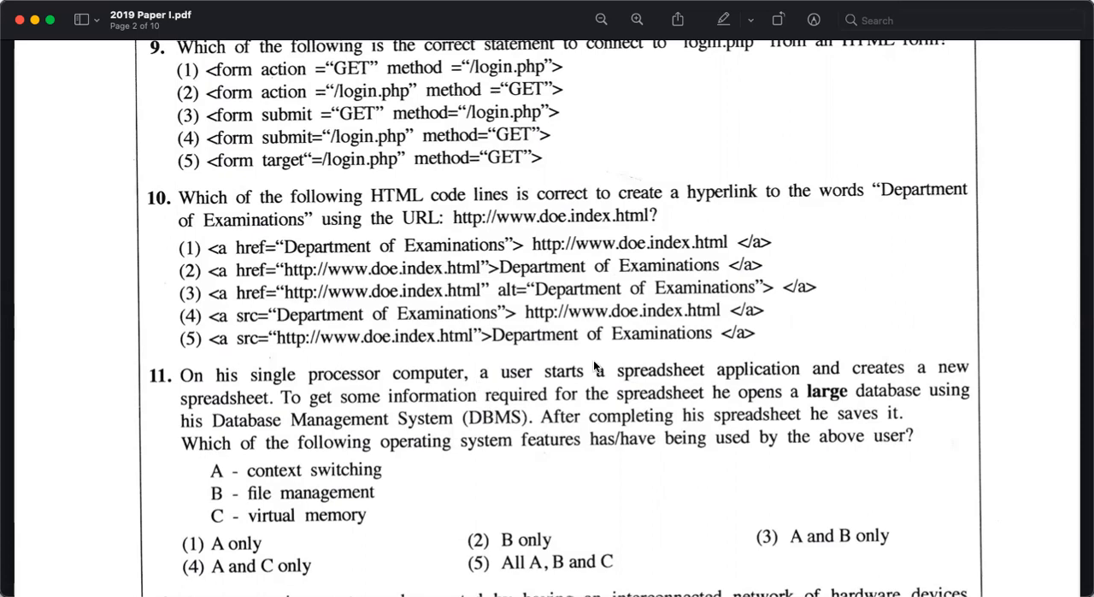
mouse_move(66, 150)
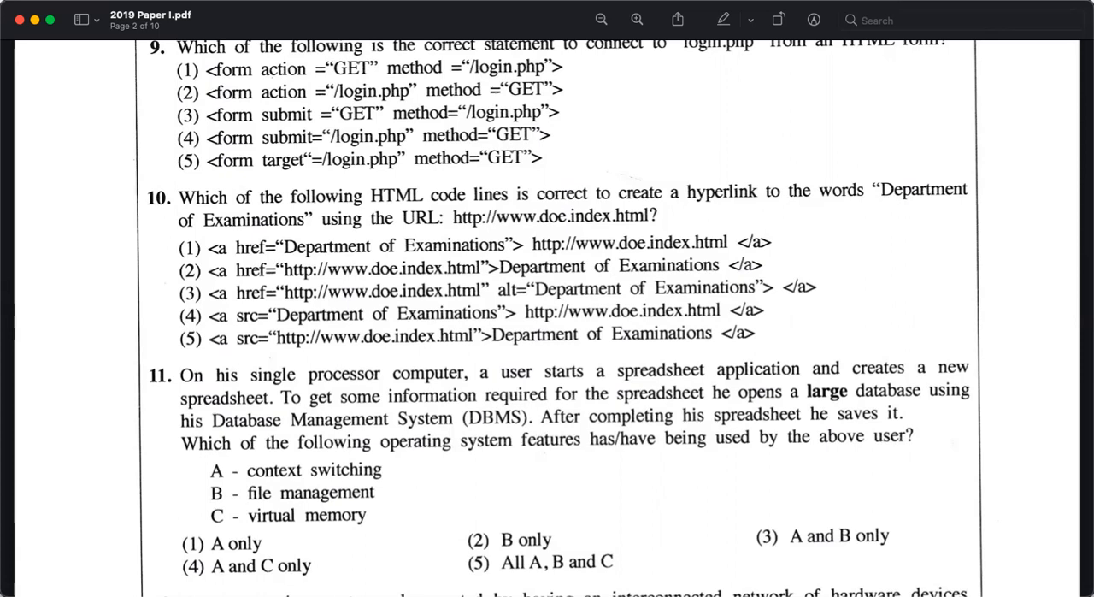
mouse_move(581, 272)
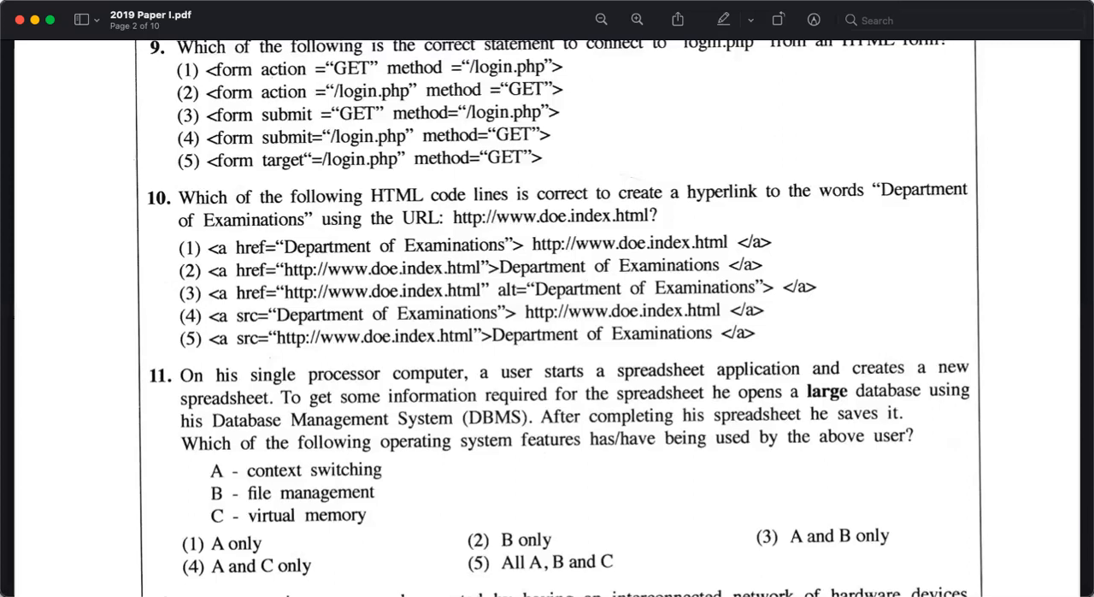
mouse_move(192, 520)
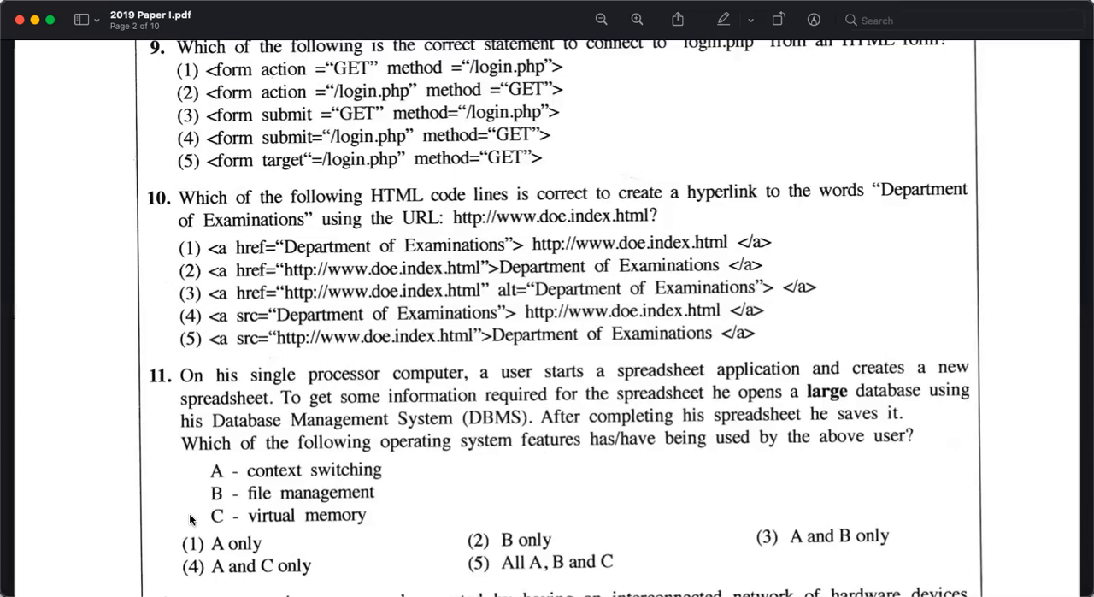
mouse_move(538, 458)
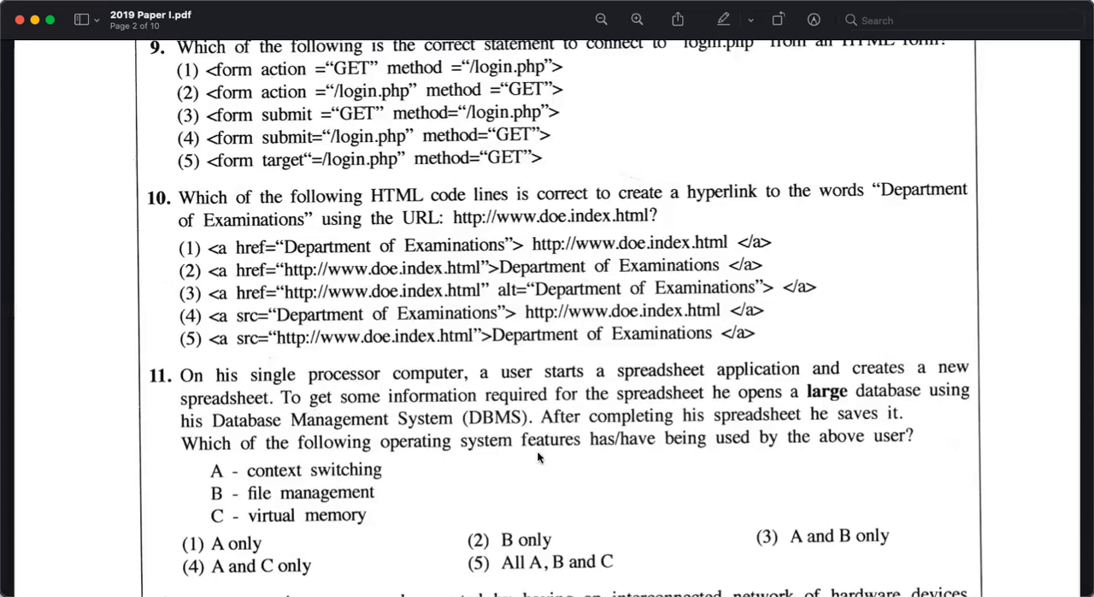
mouse_move(527, 458)
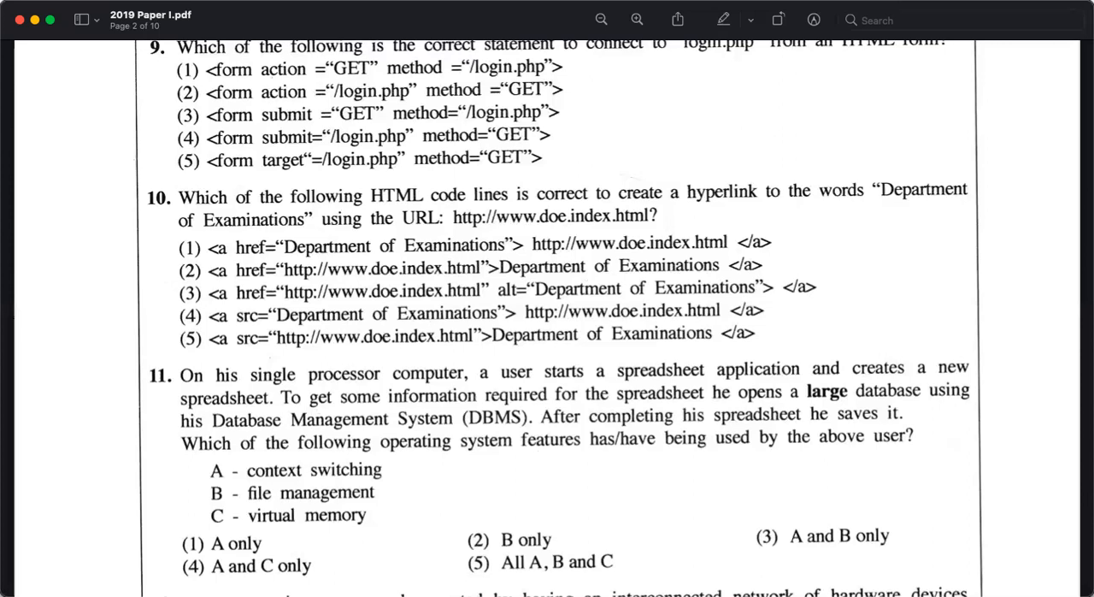
mouse_move(469, 291)
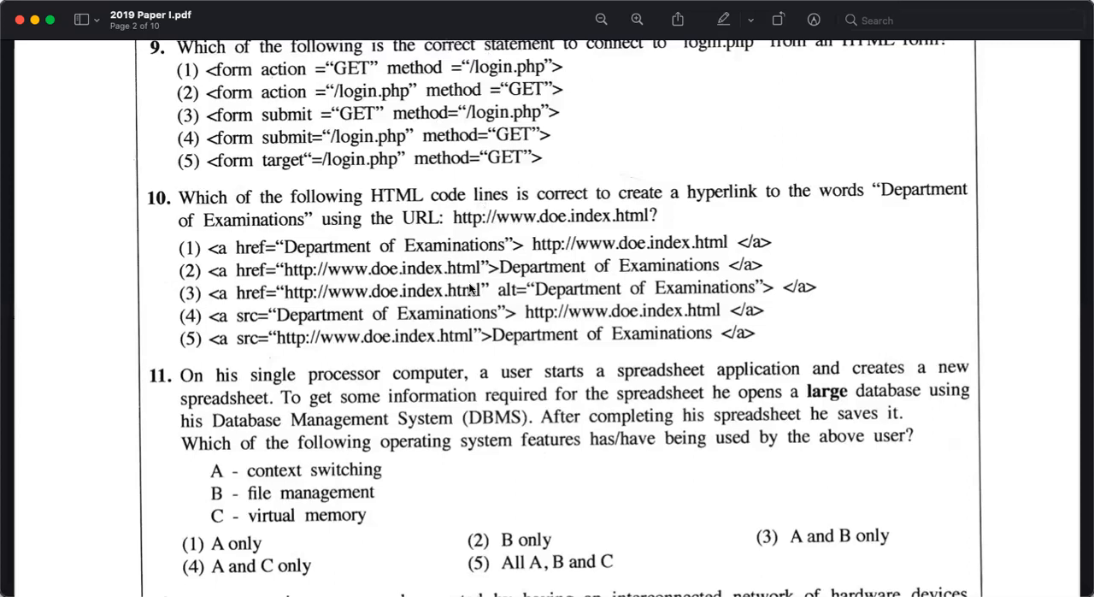
mouse_move(263, 516)
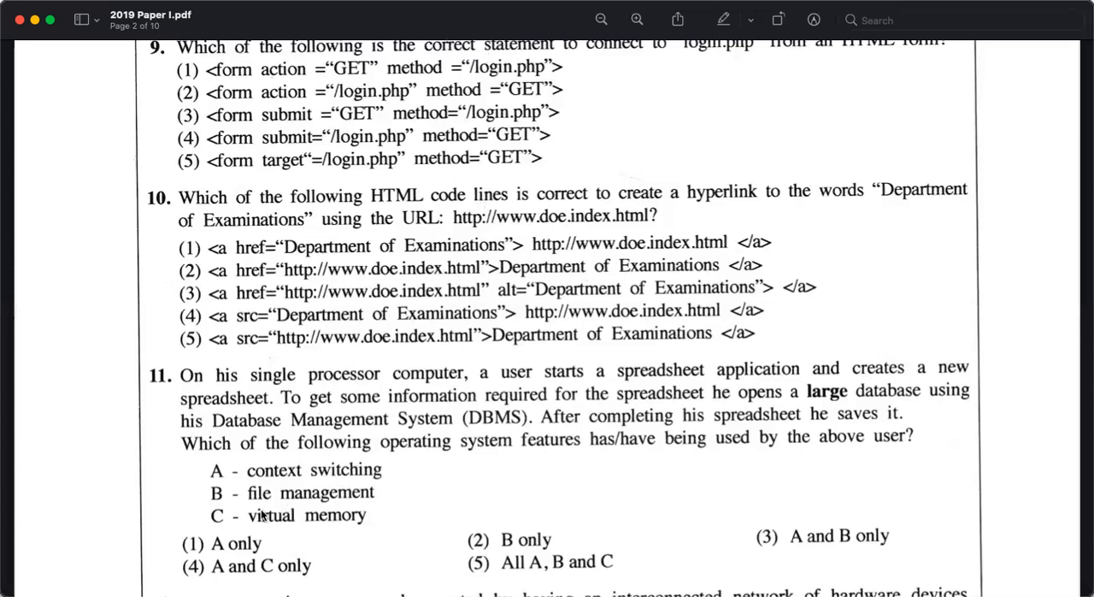
mouse_move(573, 424)
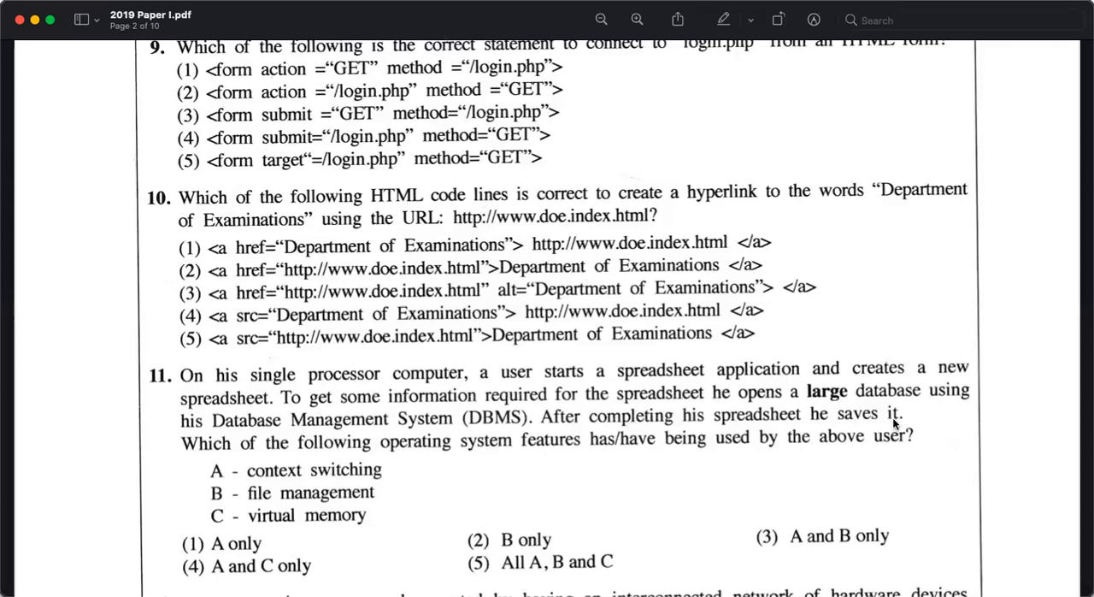
mouse_move(851, 393)
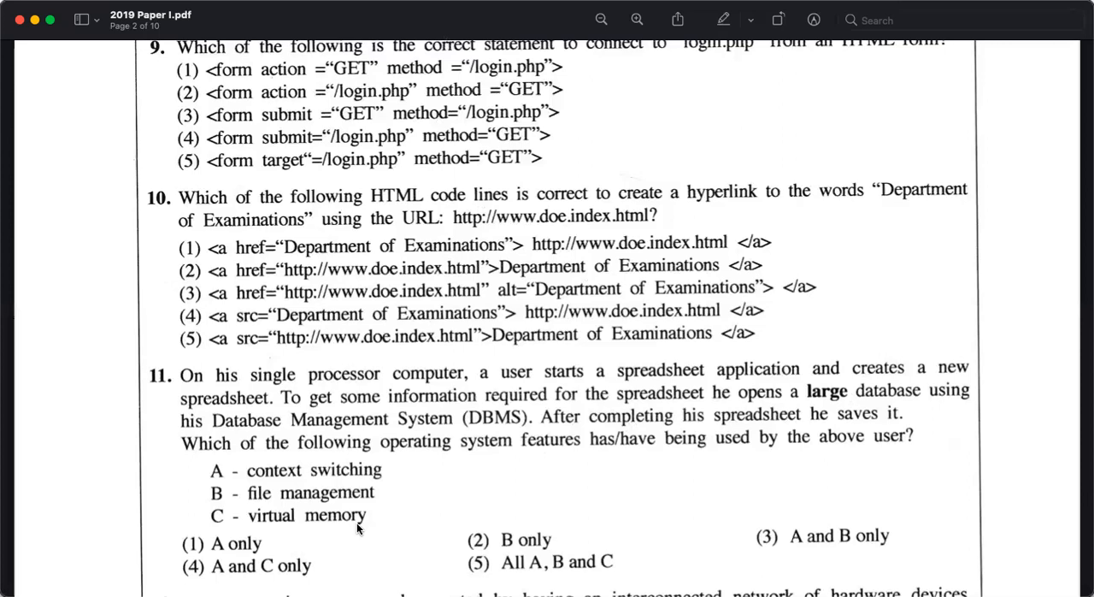
mouse_move(817, 403)
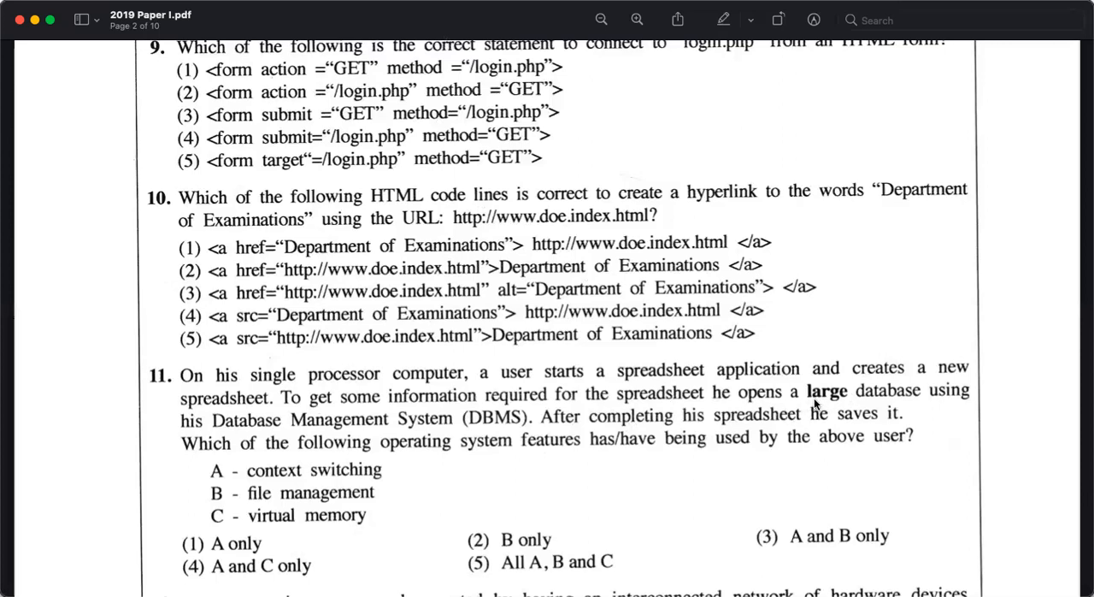
mouse_move(812, 424)
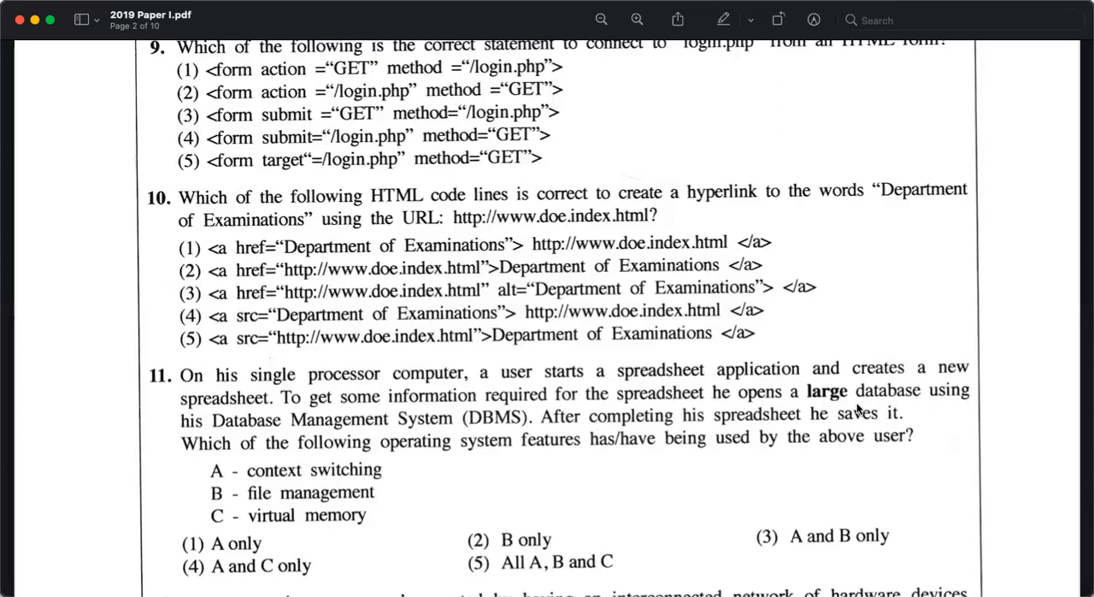
mouse_move(451, 33)
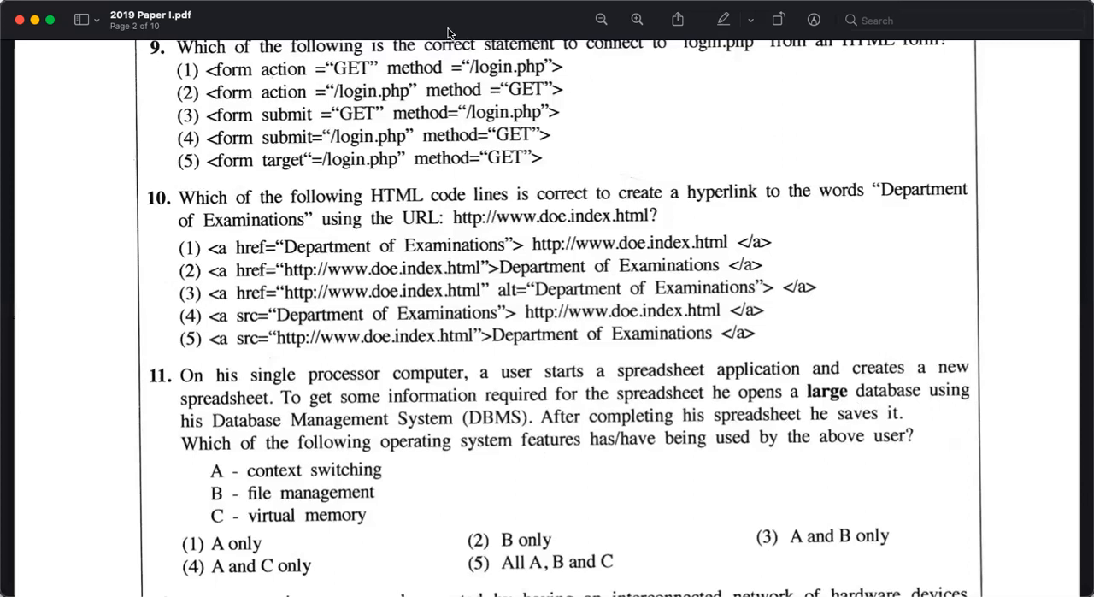
mouse_move(419, 82)
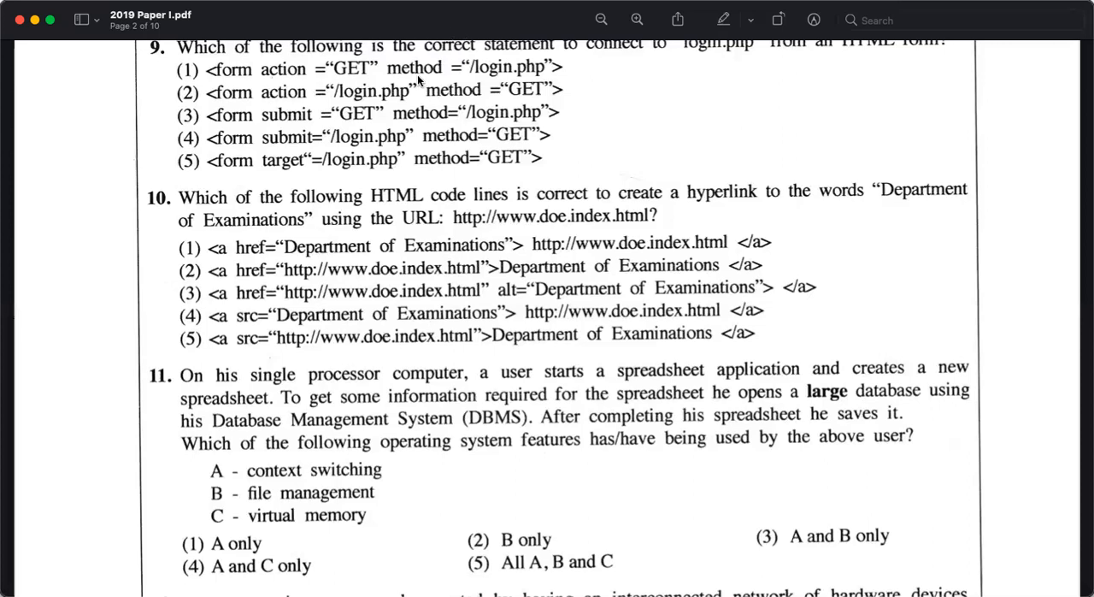
mouse_move(613, 429)
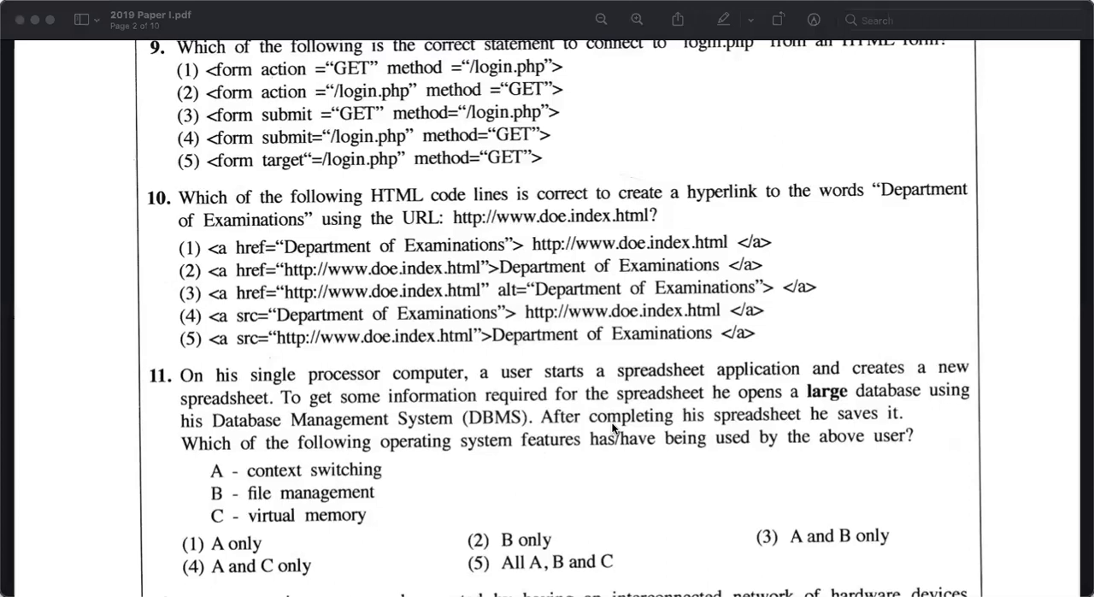
mouse_move(221, 92)
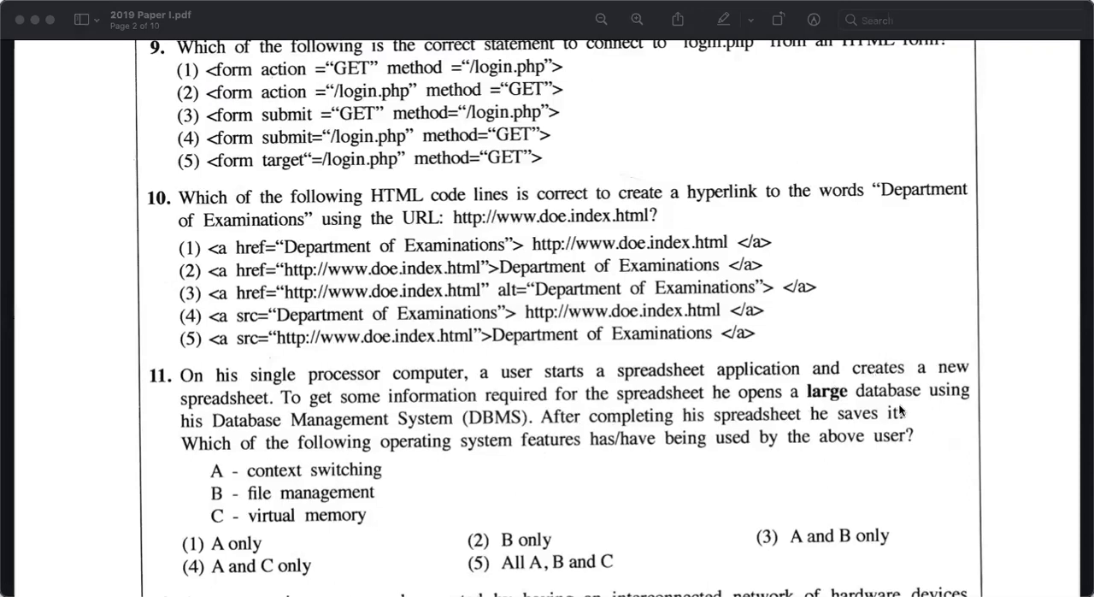
mouse_move(944, 403)
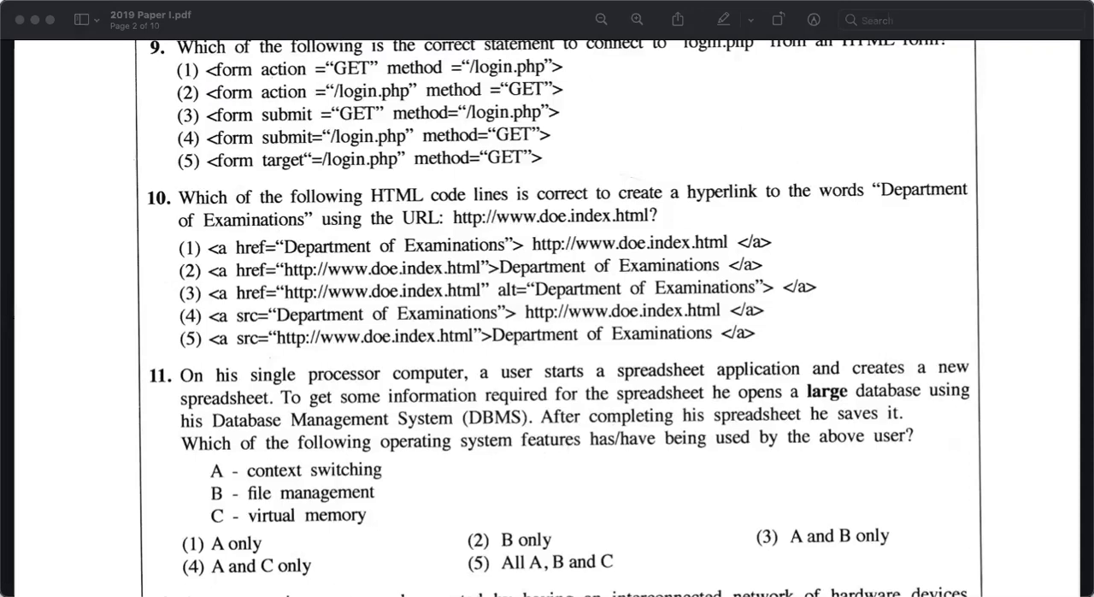
mouse_move(537, 581)
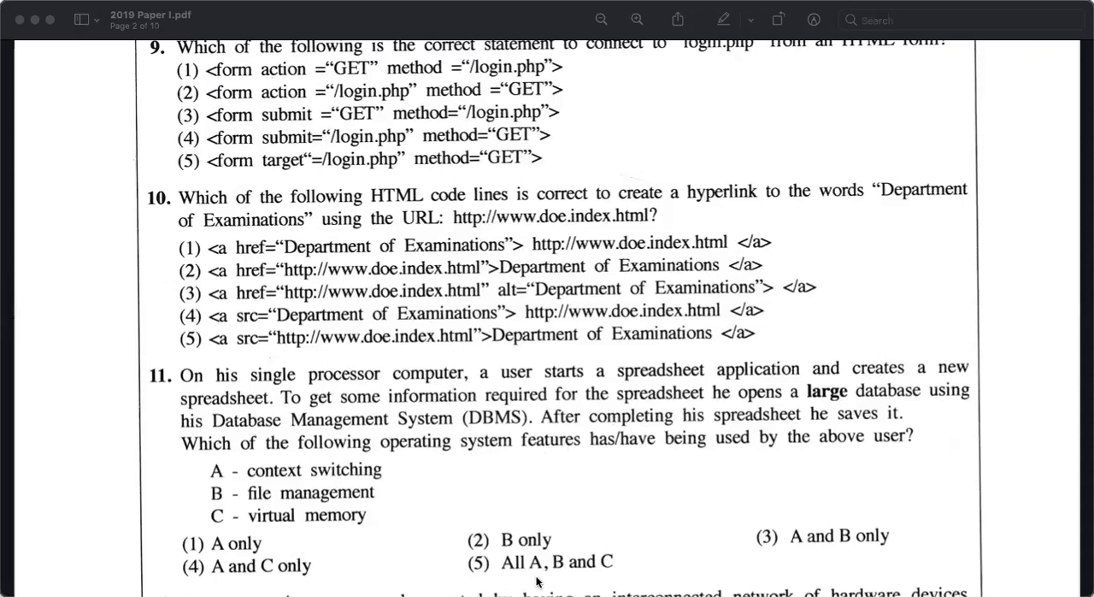